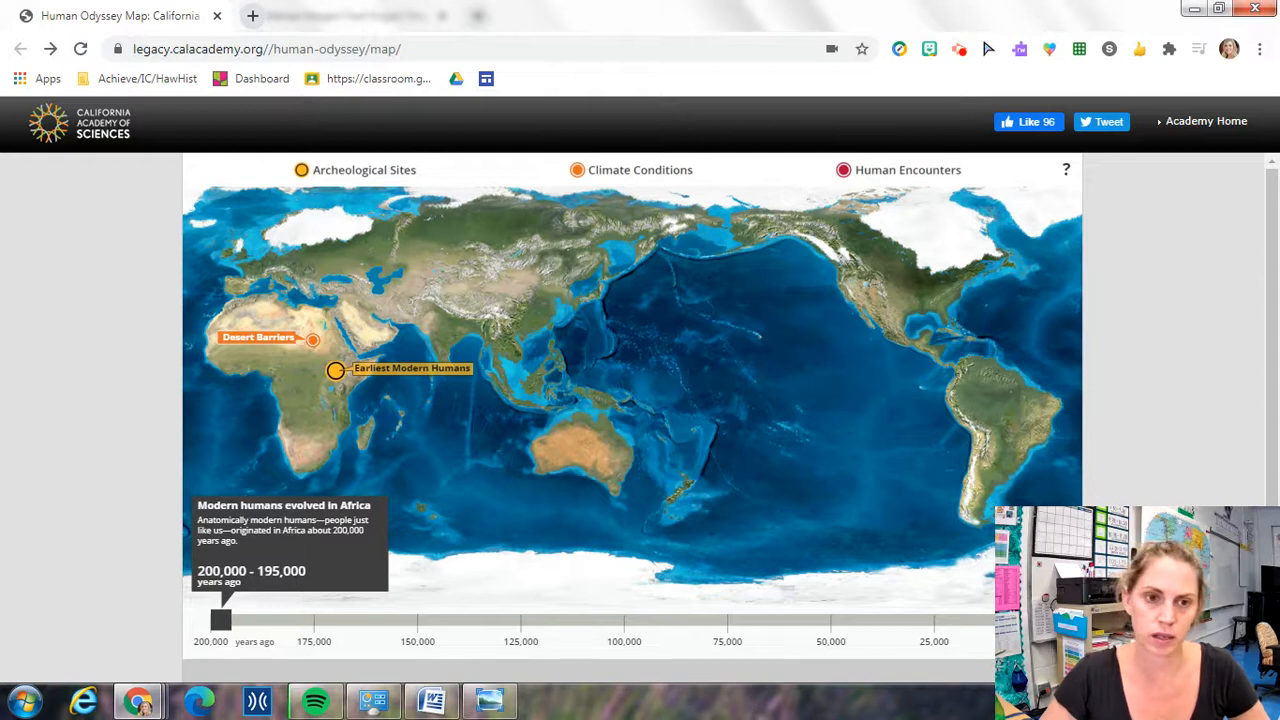
pyautogui.moveTo(1158, 367)
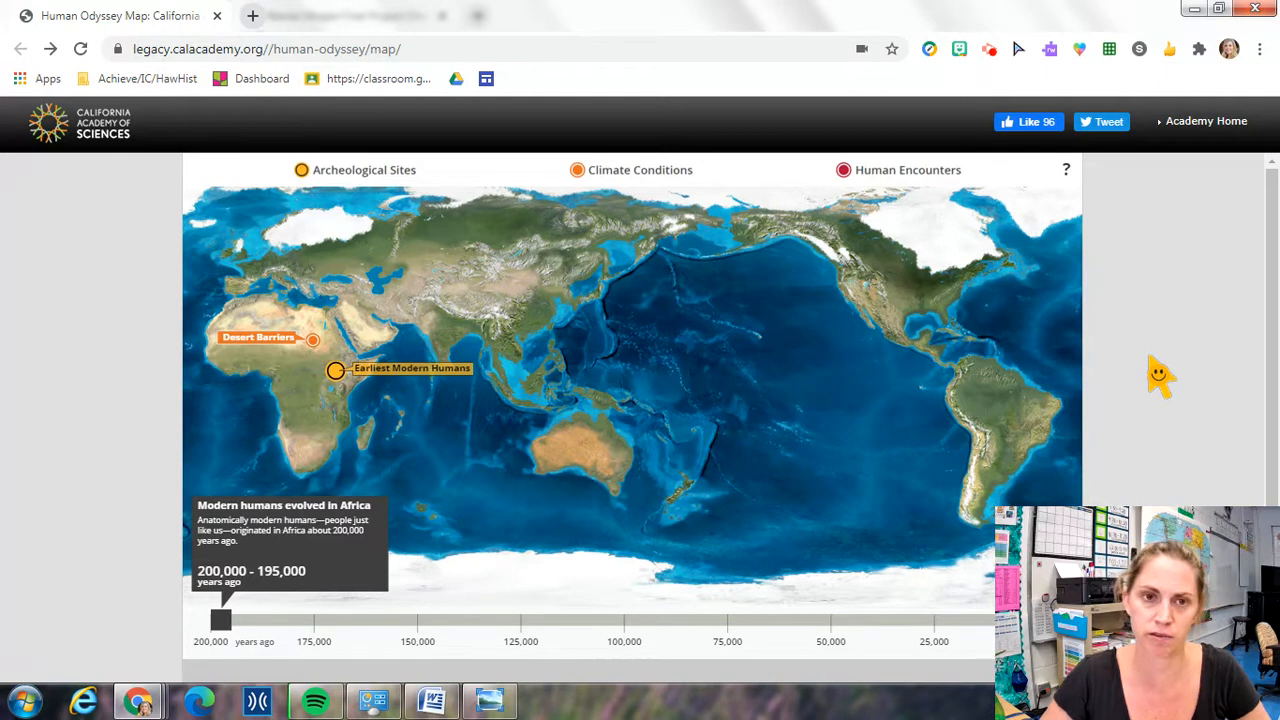
pyautogui.moveTo(1175, 378)
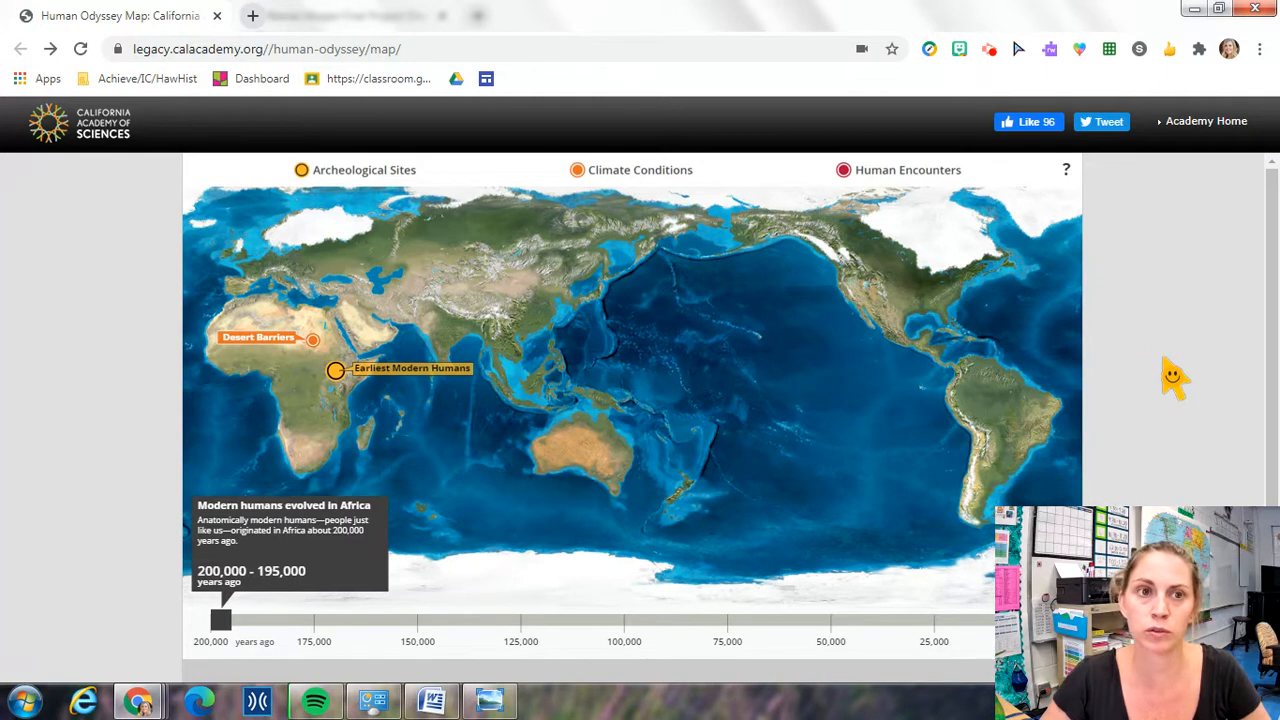
pyautogui.moveTo(1163, 375)
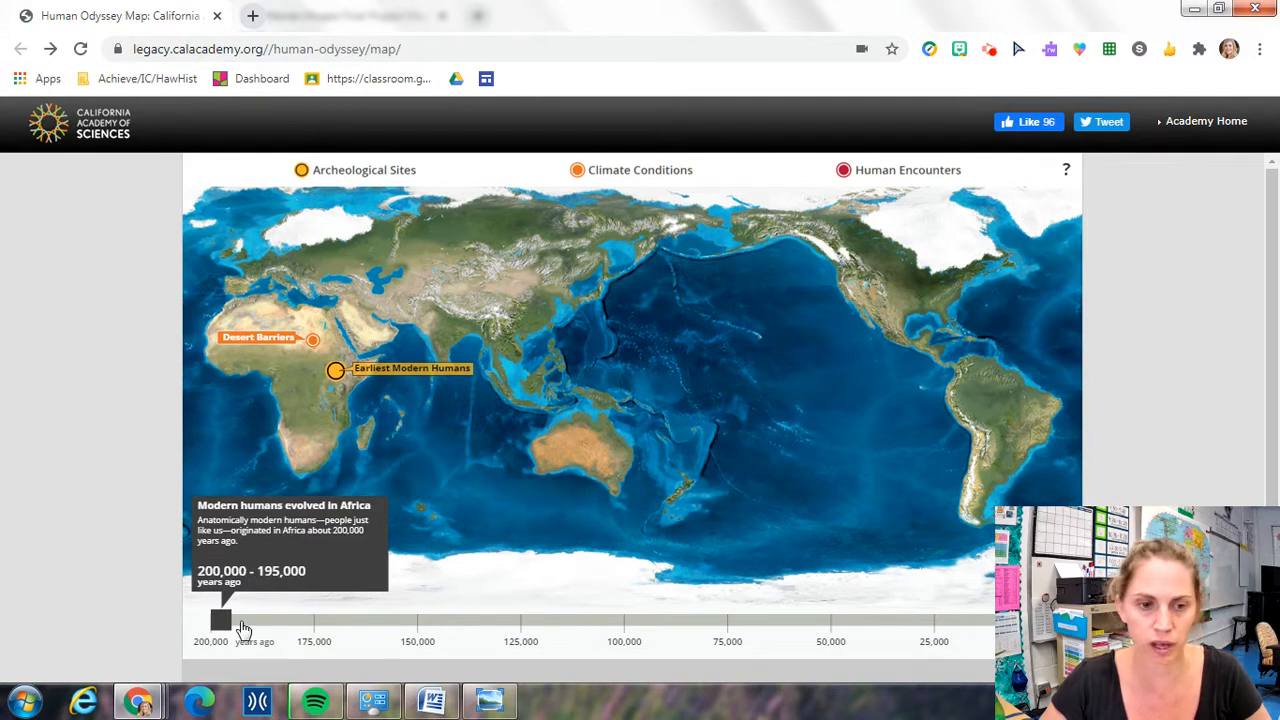
pyautogui.moveTo(260, 560)
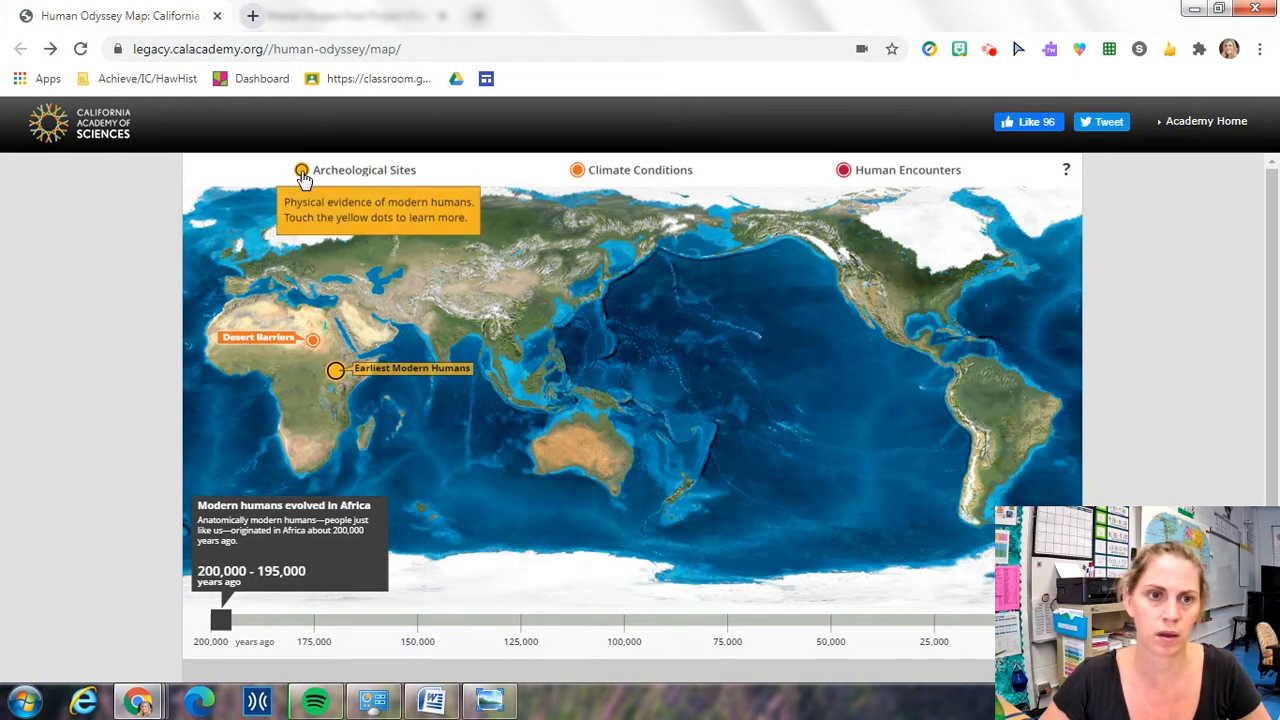
pyautogui.moveTo(312, 177)
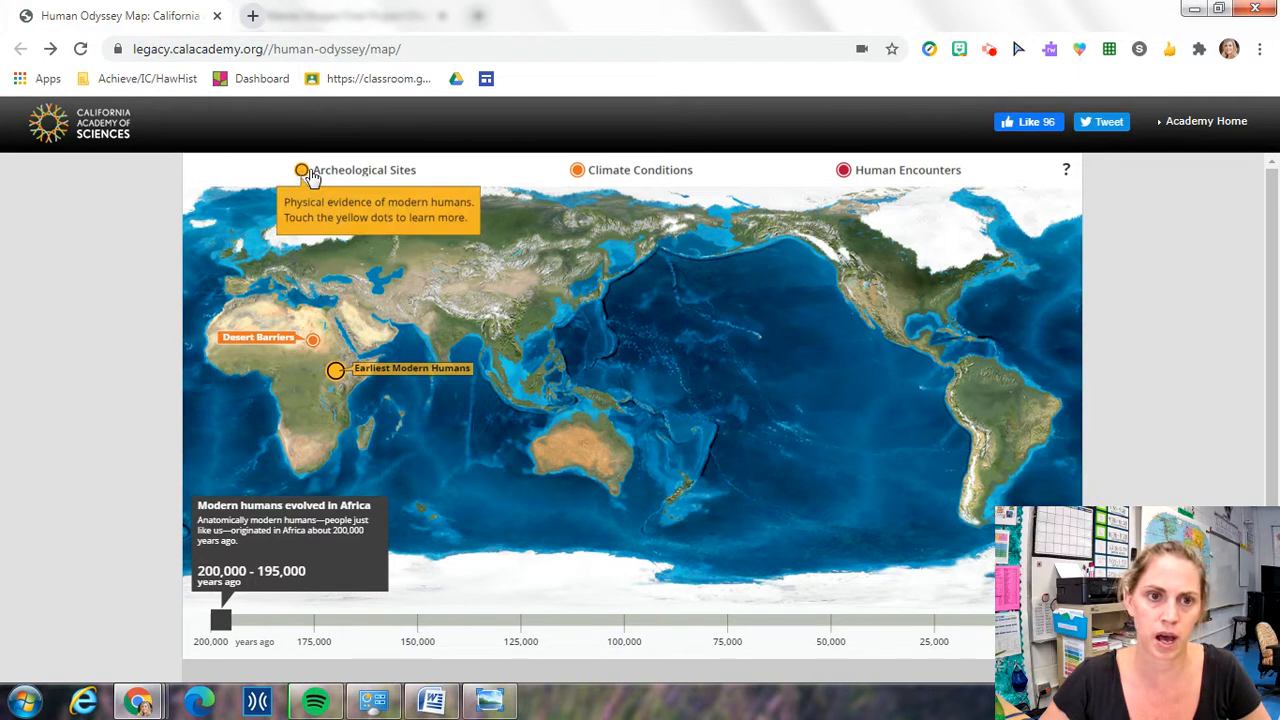
pyautogui.moveTo(408, 181)
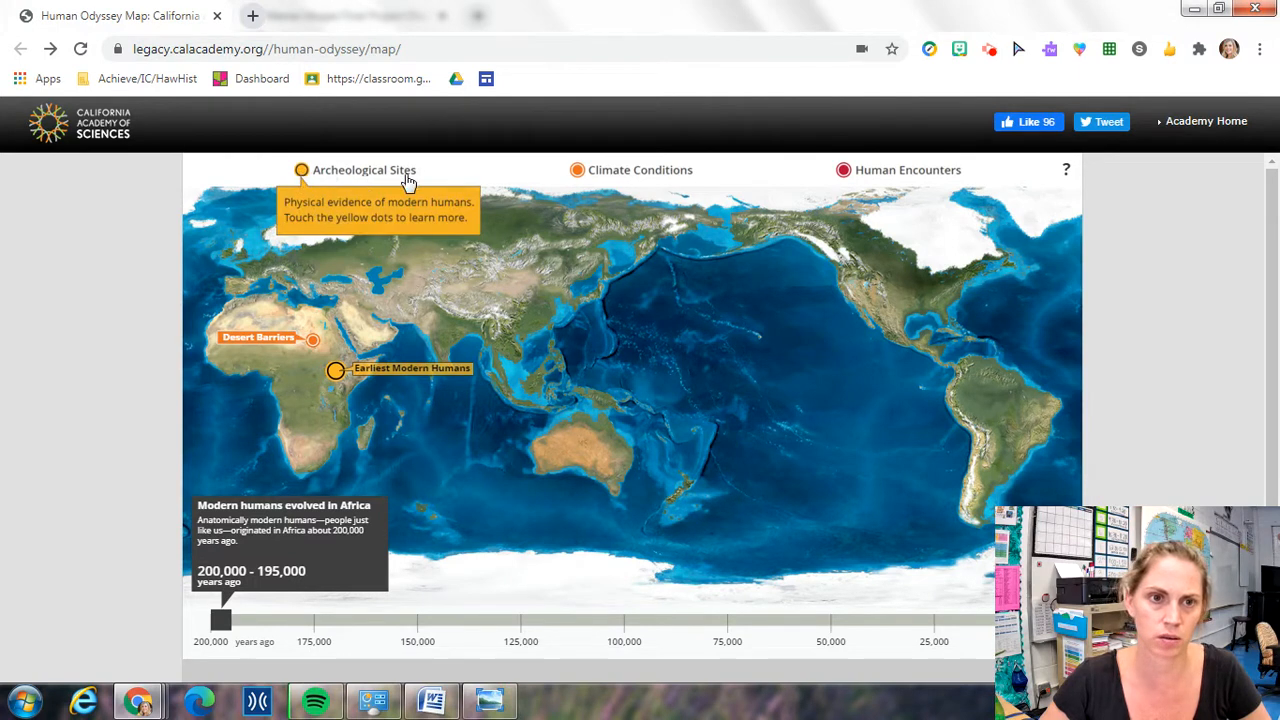
pyautogui.moveTo(383, 222)
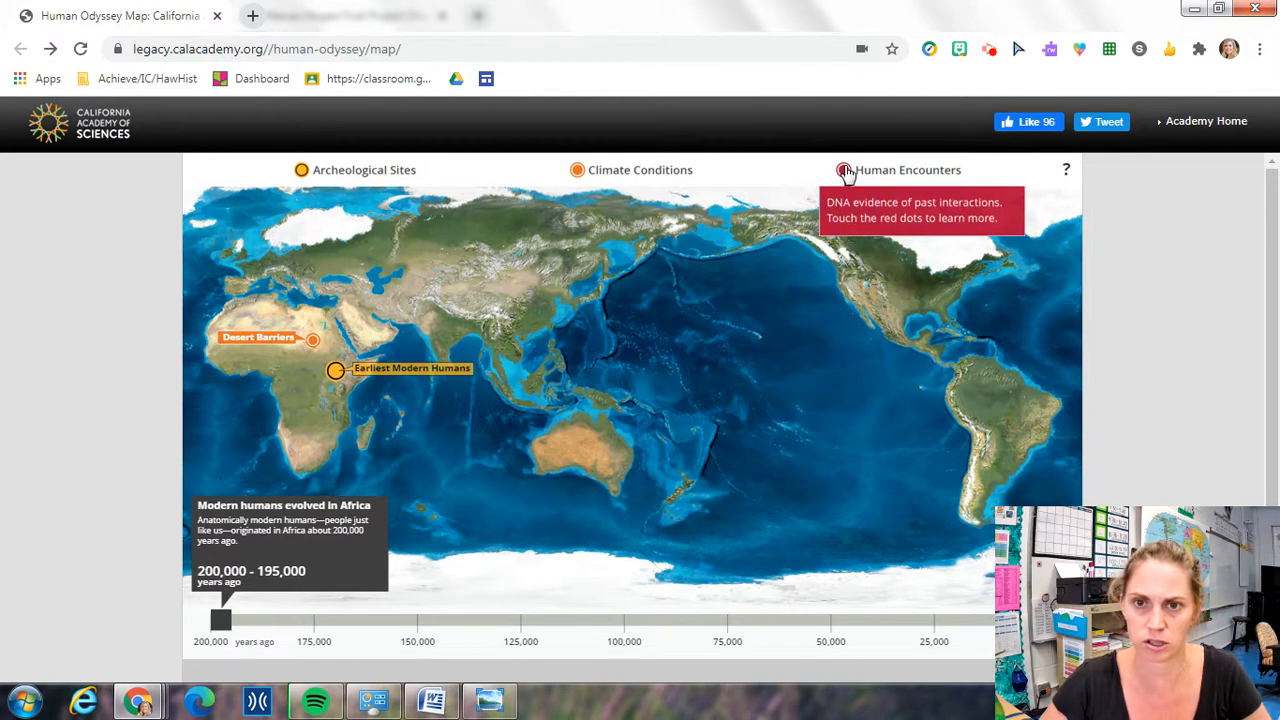
pyautogui.moveTo(237, 632)
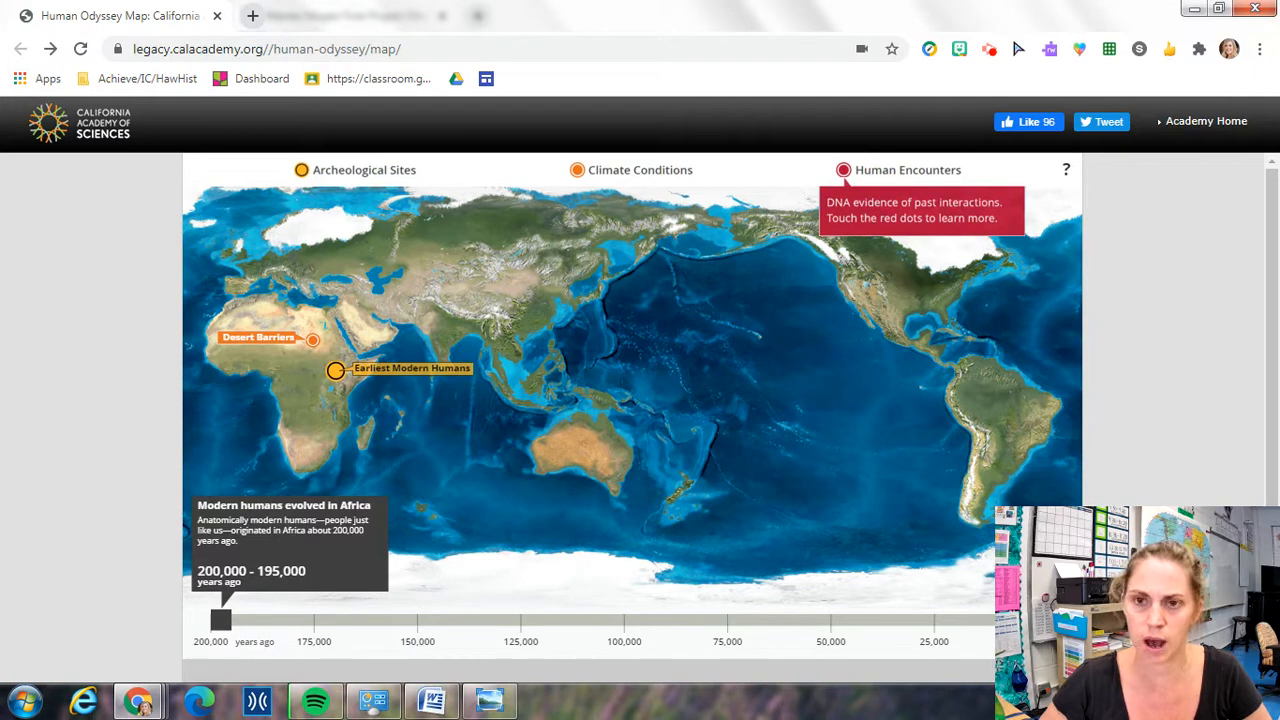
pyautogui.moveTo(153, 362)
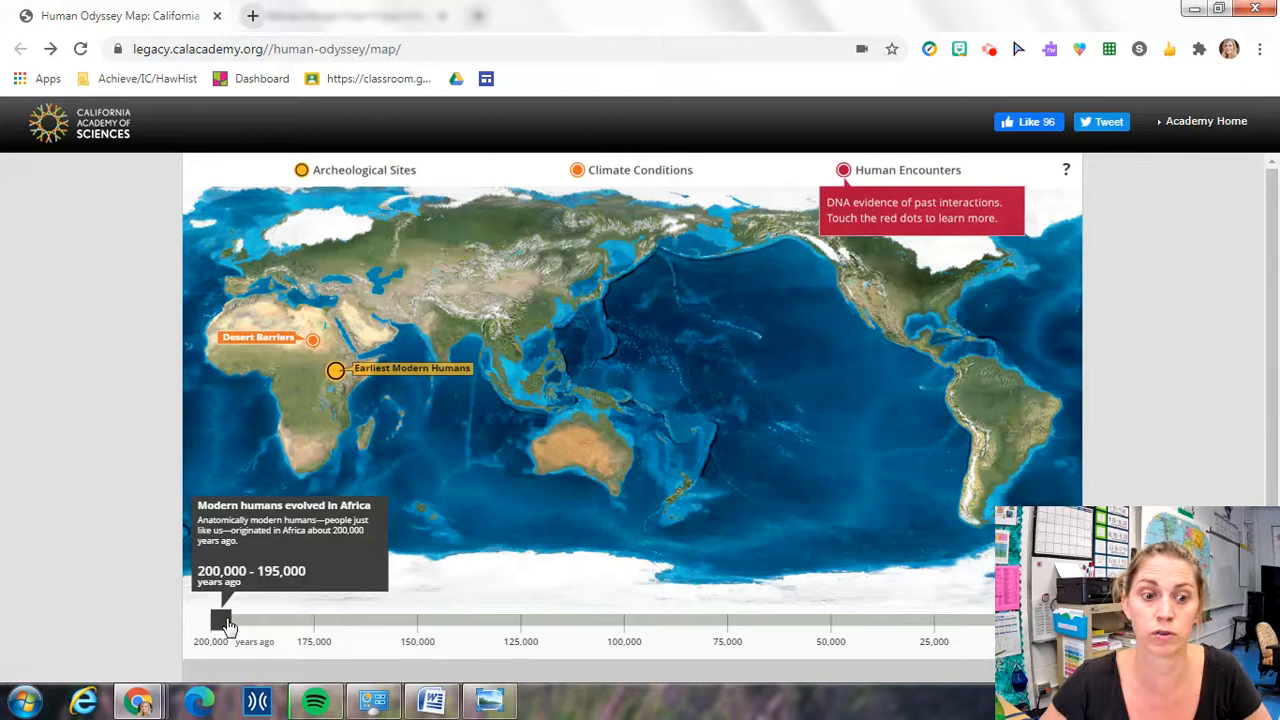
pyautogui.moveTo(315, 420)
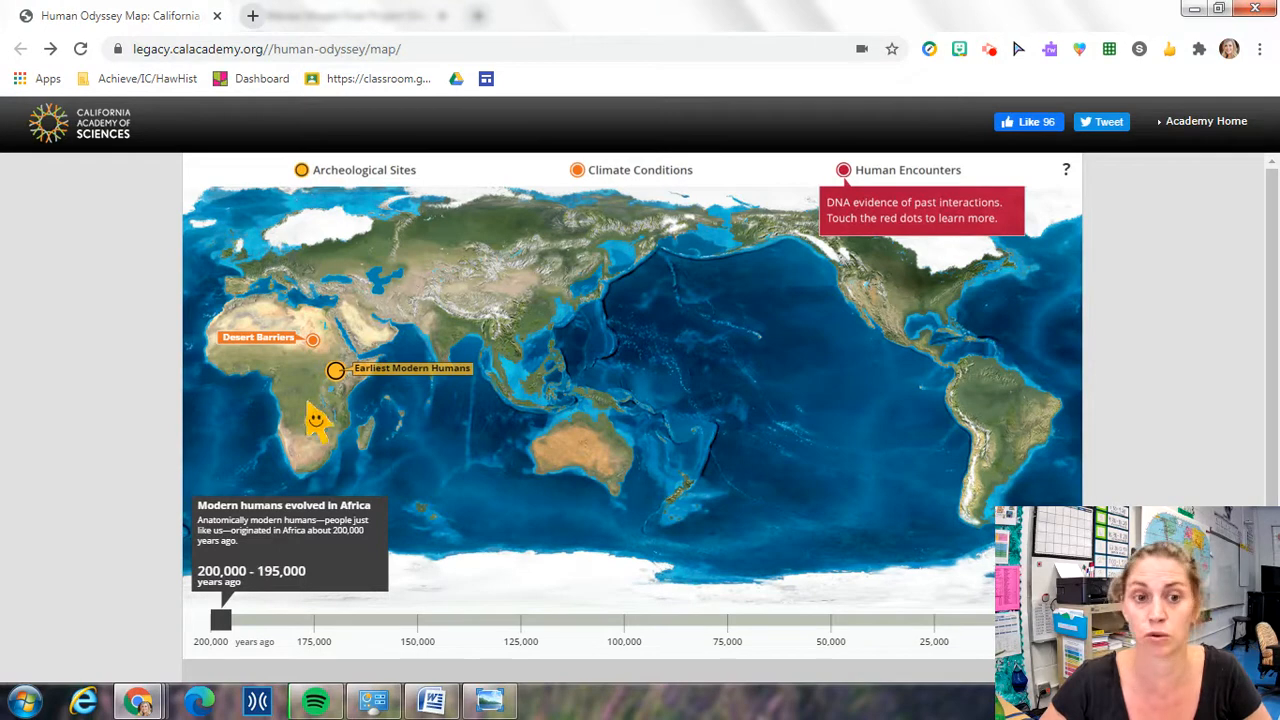
pyautogui.moveTo(335, 378)
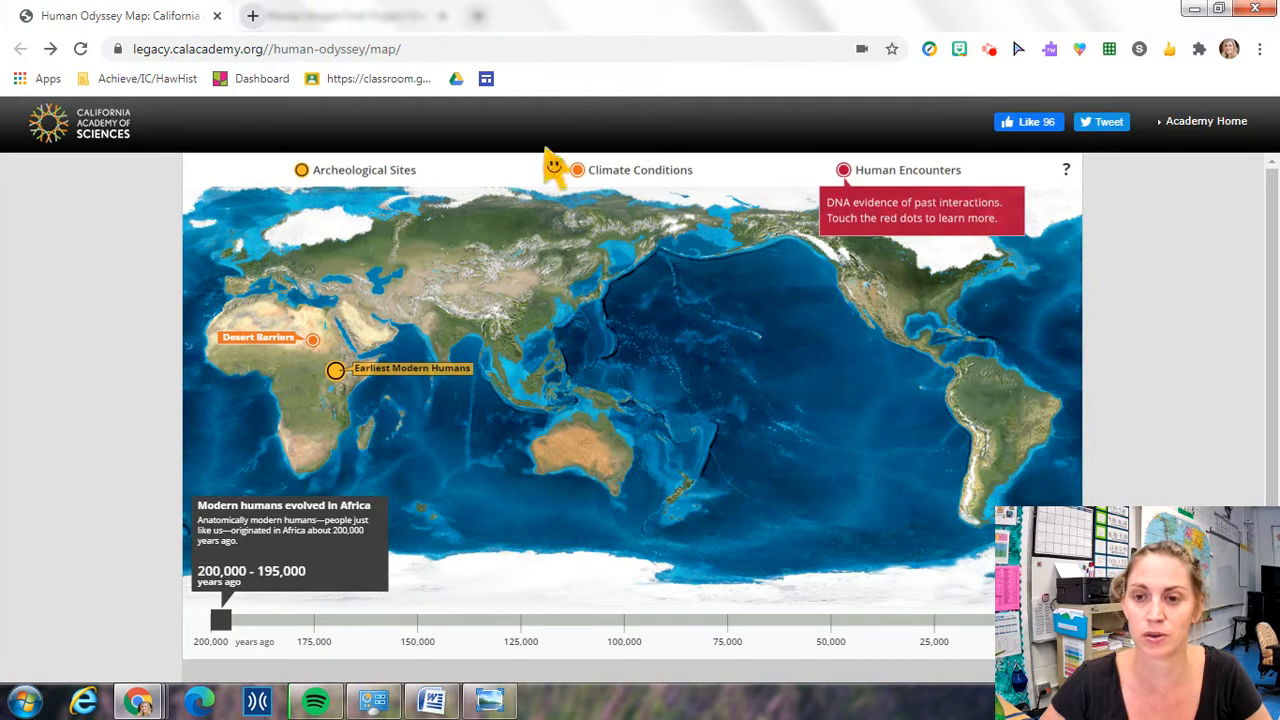
pyautogui.moveTo(265, 548)
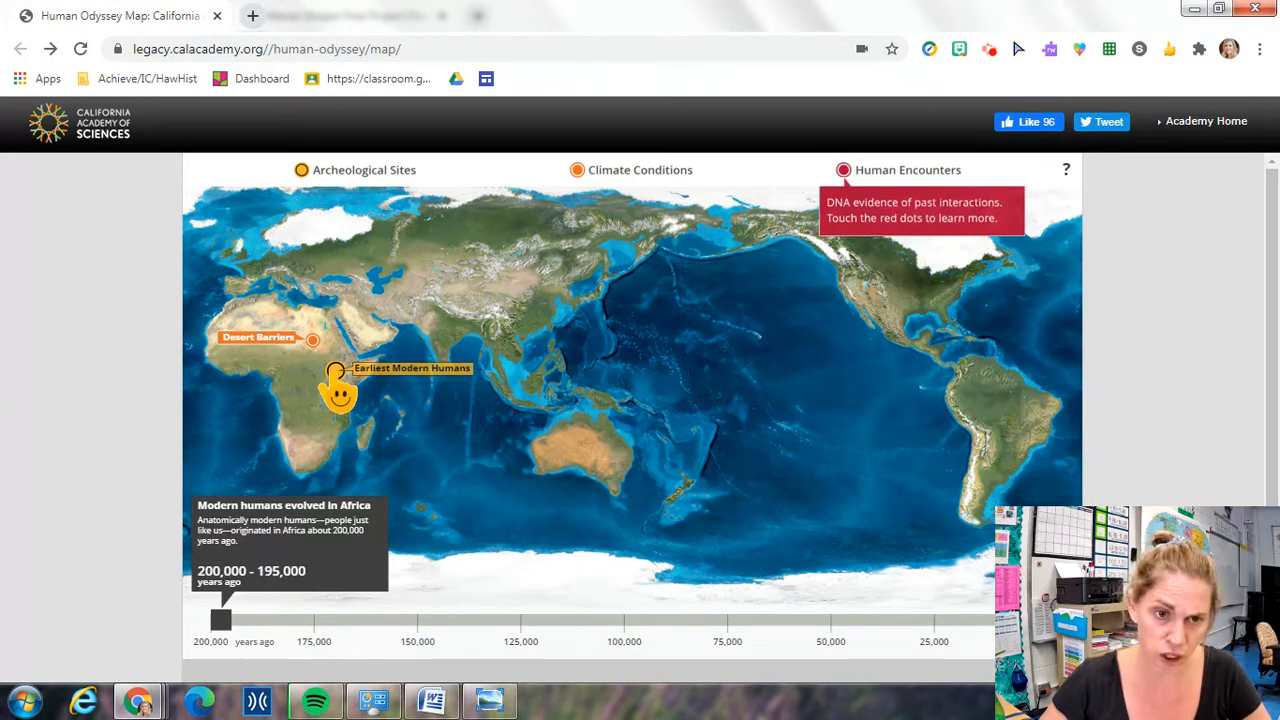
# View the Earliest Modern Humans card and Omo Kibish fossil photos, then close Coastal Caves.
pyautogui.click(337, 370)
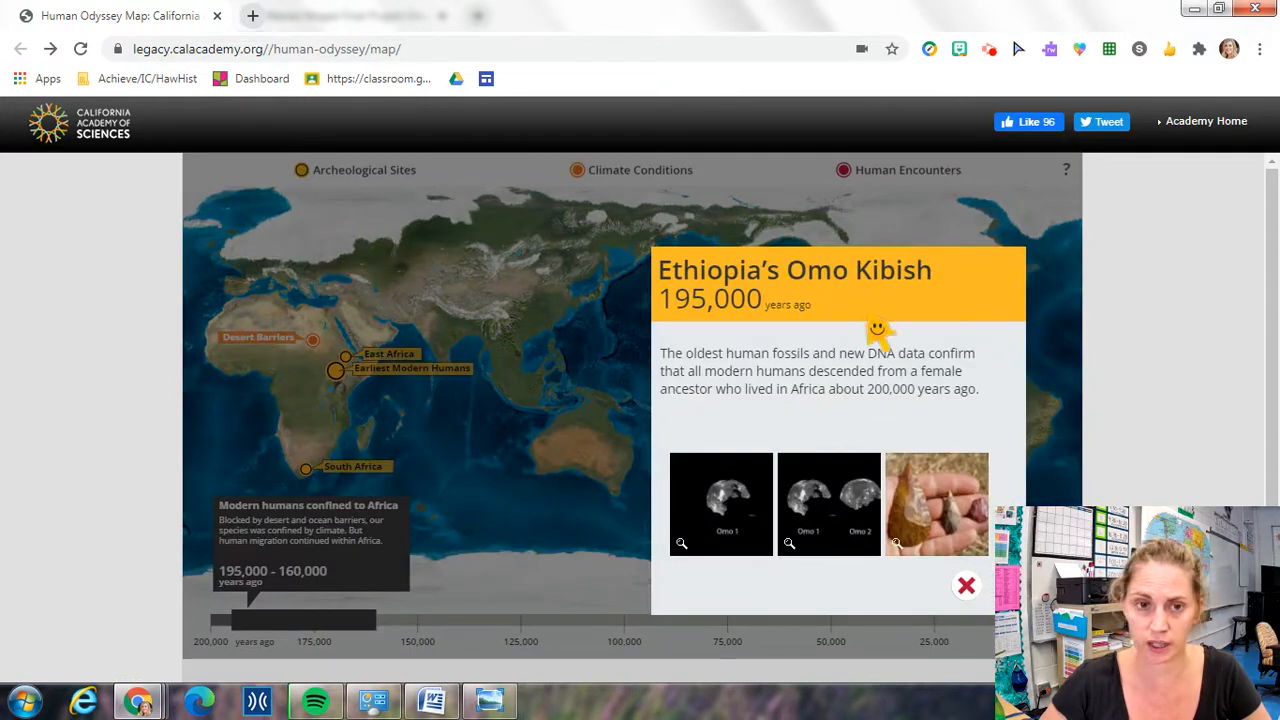
pyautogui.moveTo(952, 475)
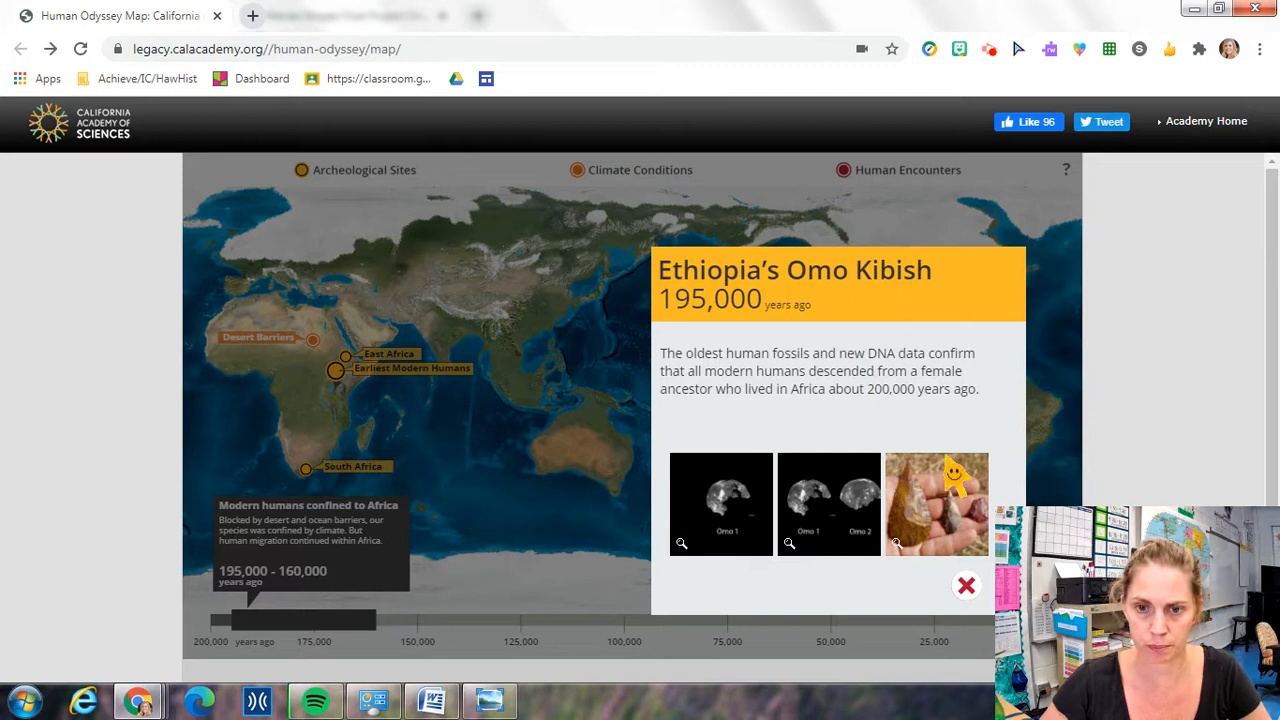
pyautogui.click(721, 503)
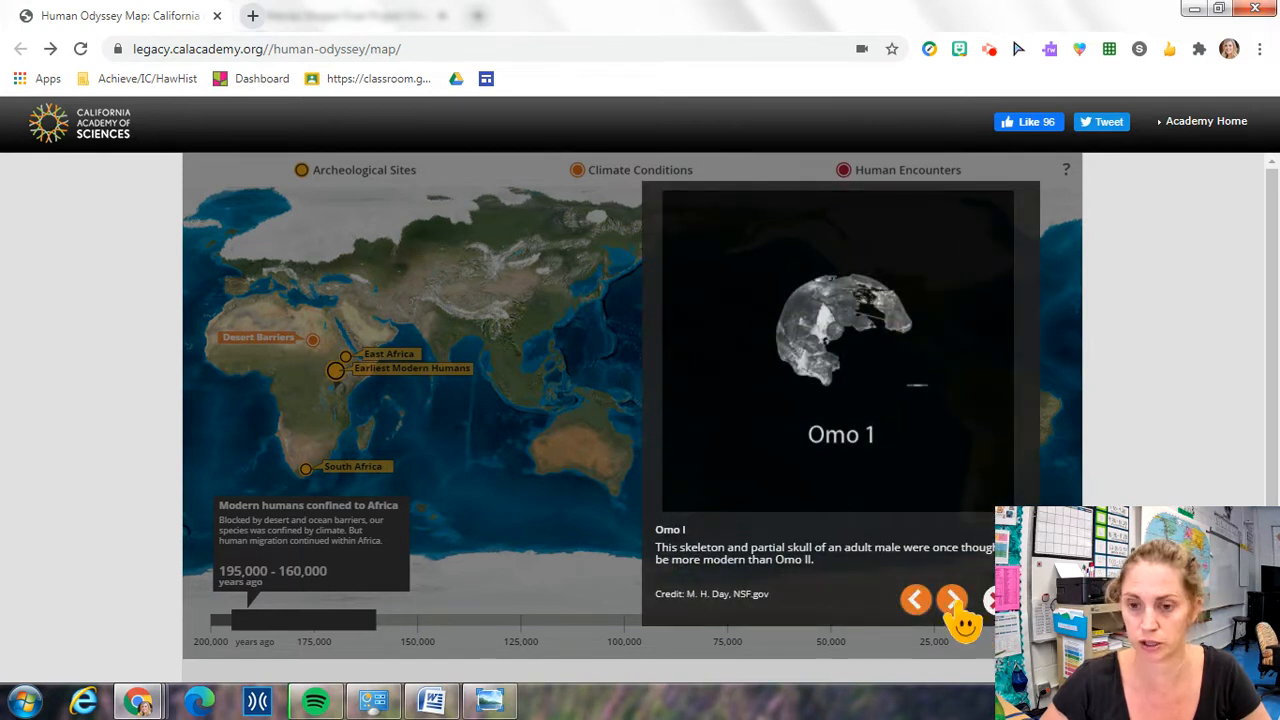
pyautogui.click(952, 600)
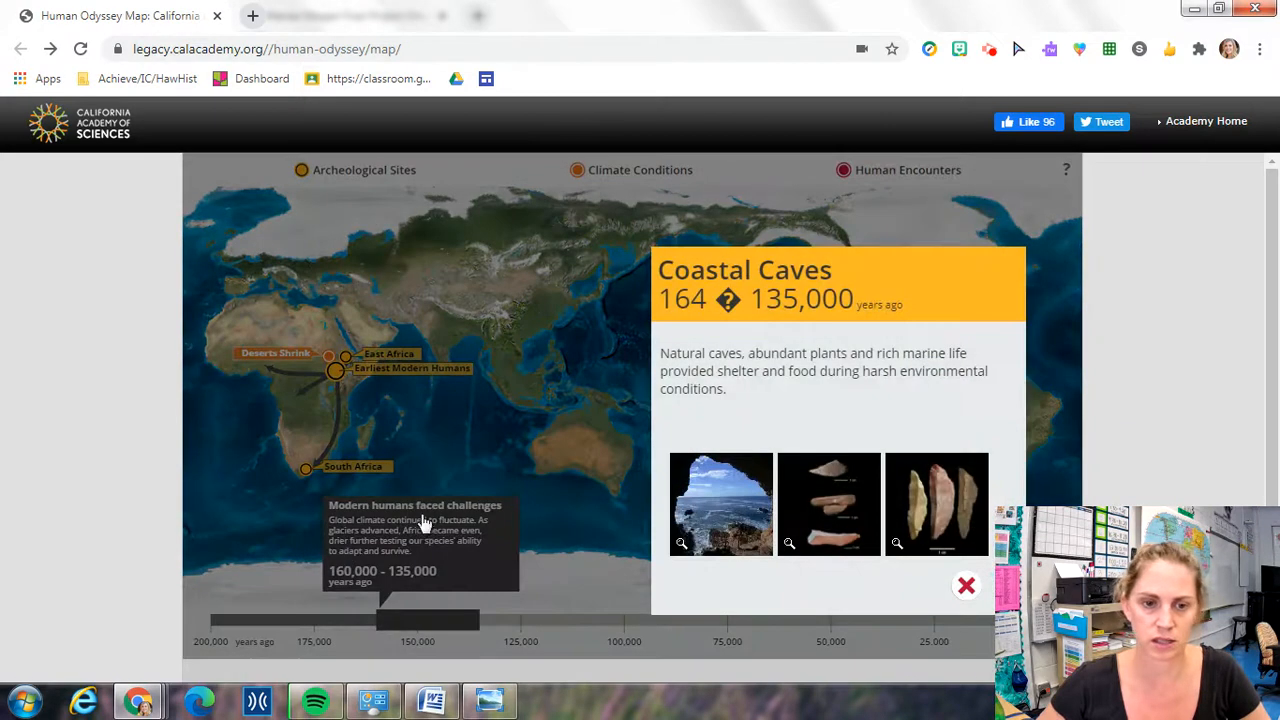
pyautogui.click(966, 585)
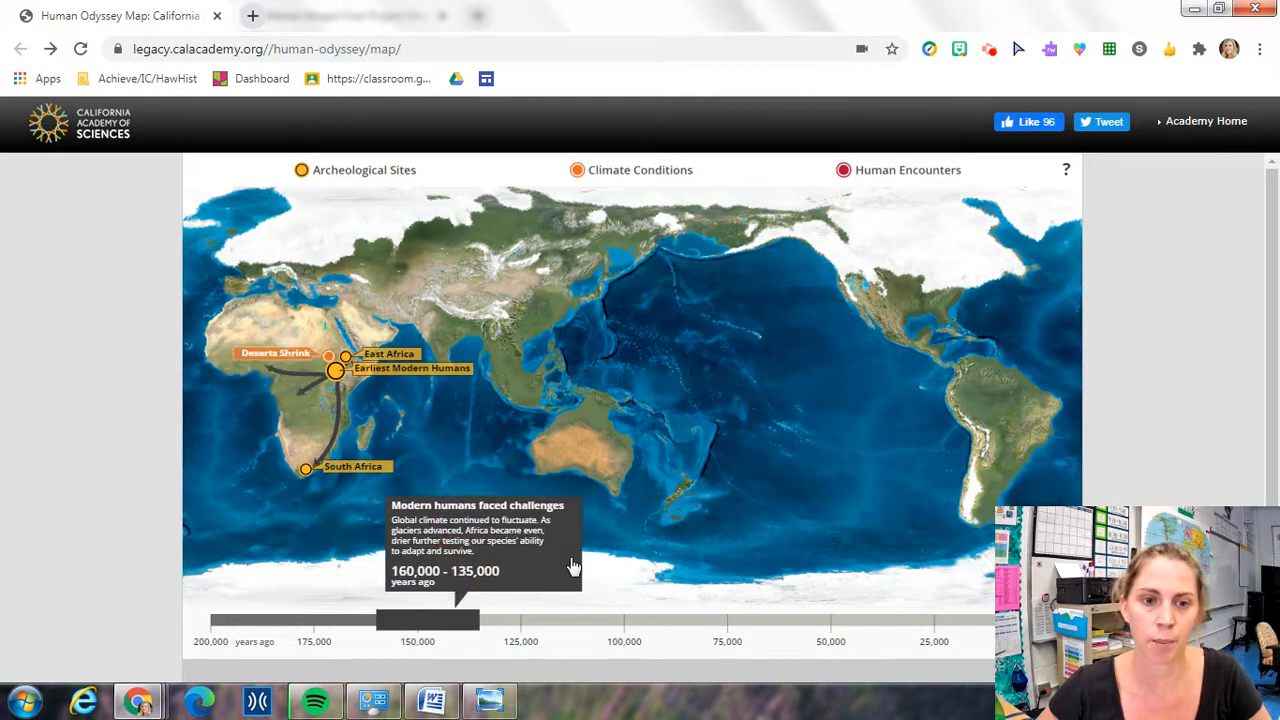
# Slide the timeline to 120,000–115,000 years ago, revealing the First Wave Out of Africa route.
pyautogui.moveTo(450, 620); pyautogui.dragTo(552, 620)
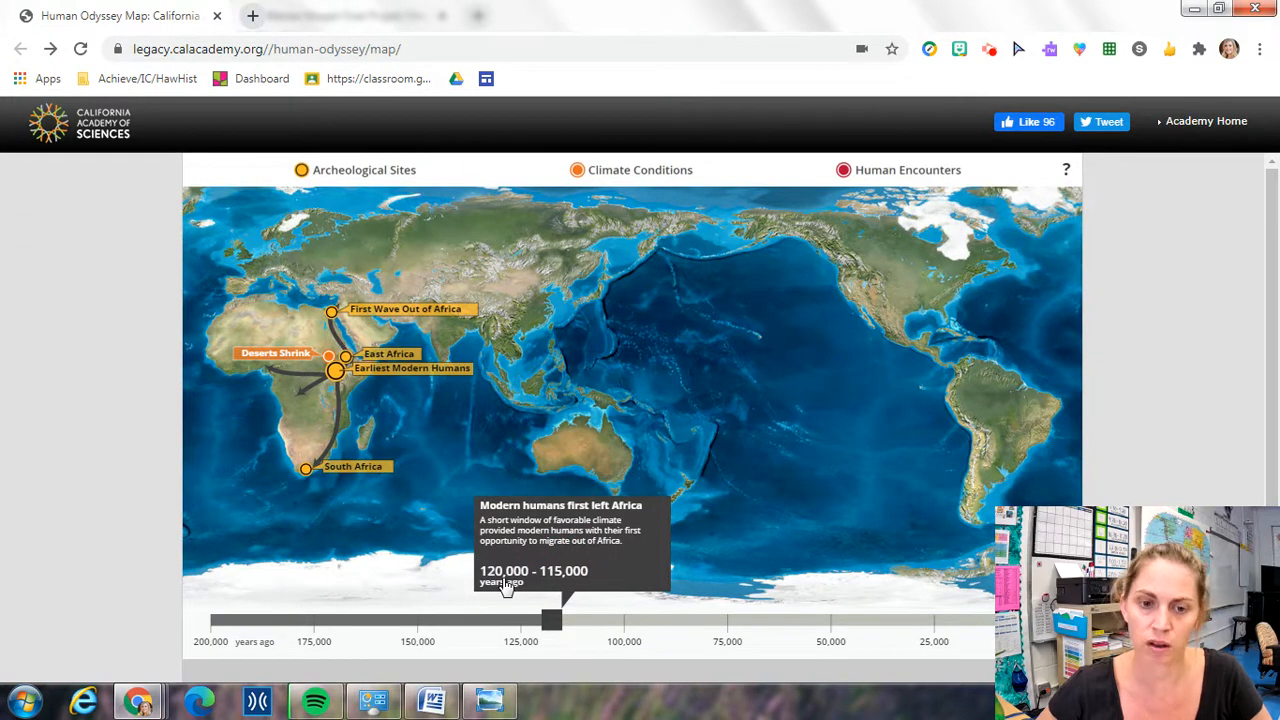
pyautogui.moveTo(607, 560)
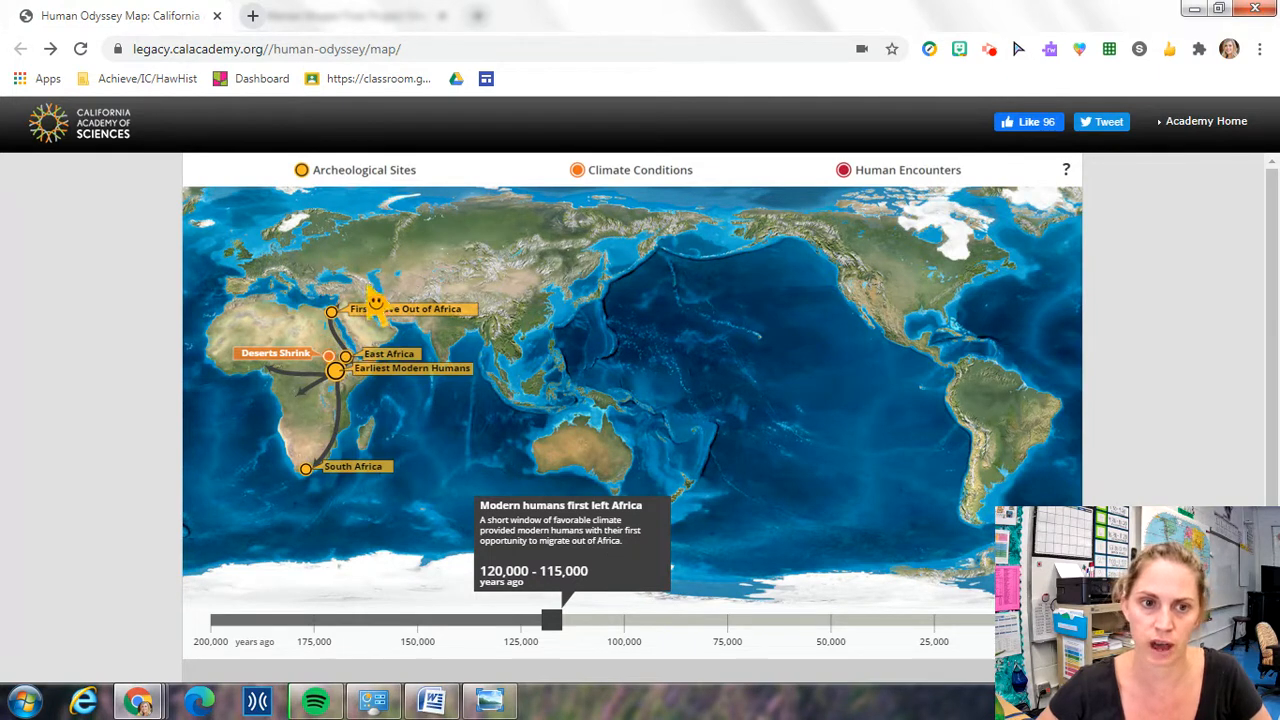
pyautogui.moveTo(345, 353)
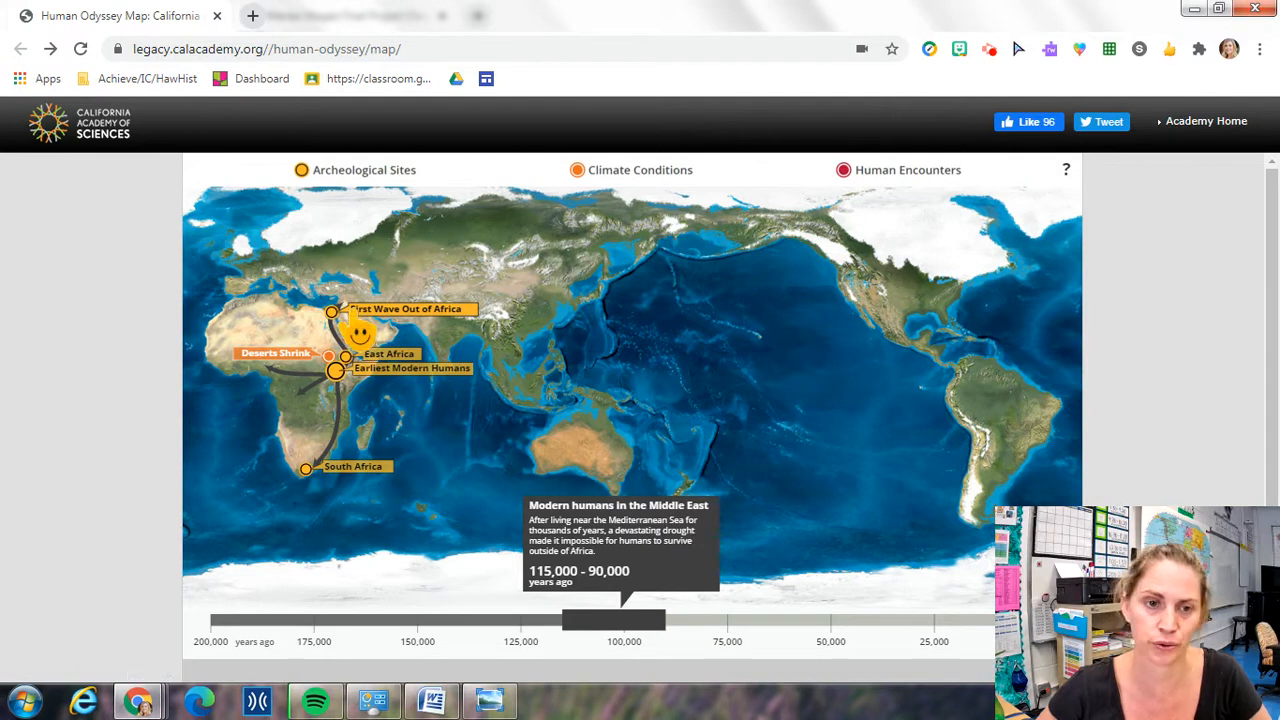
pyautogui.moveTo(688, 557)
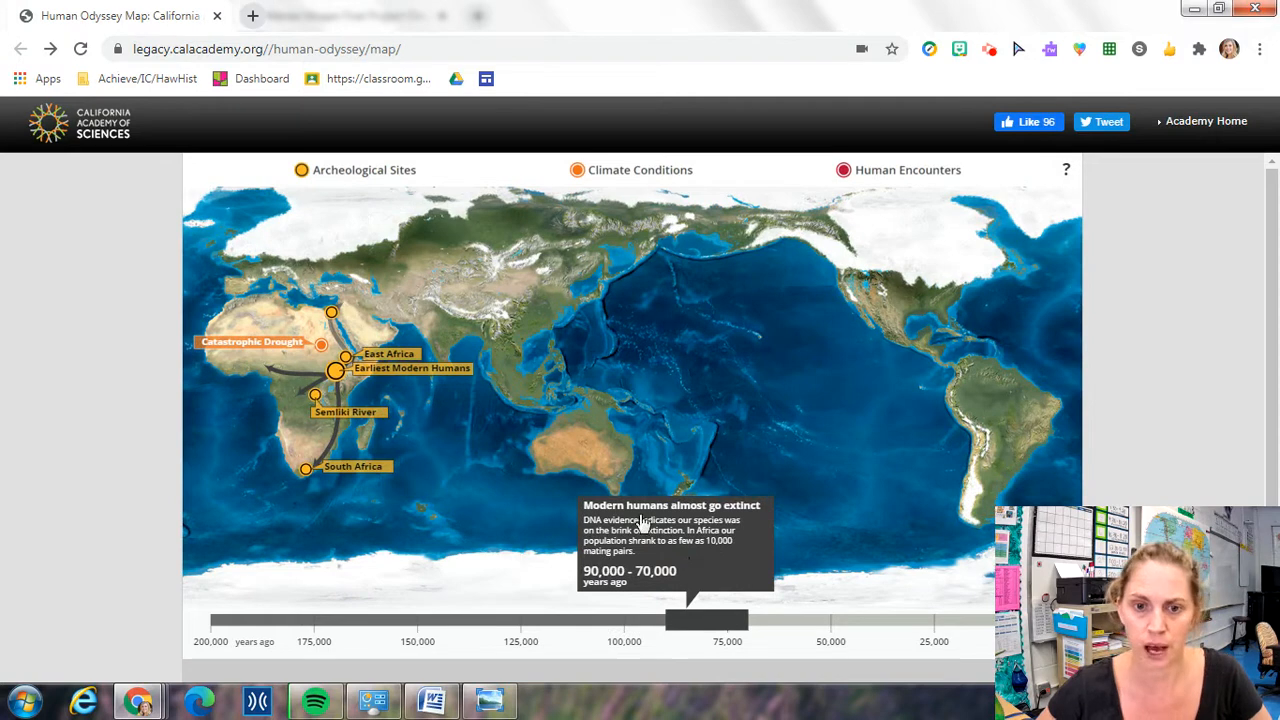
pyautogui.moveTo(779, 520)
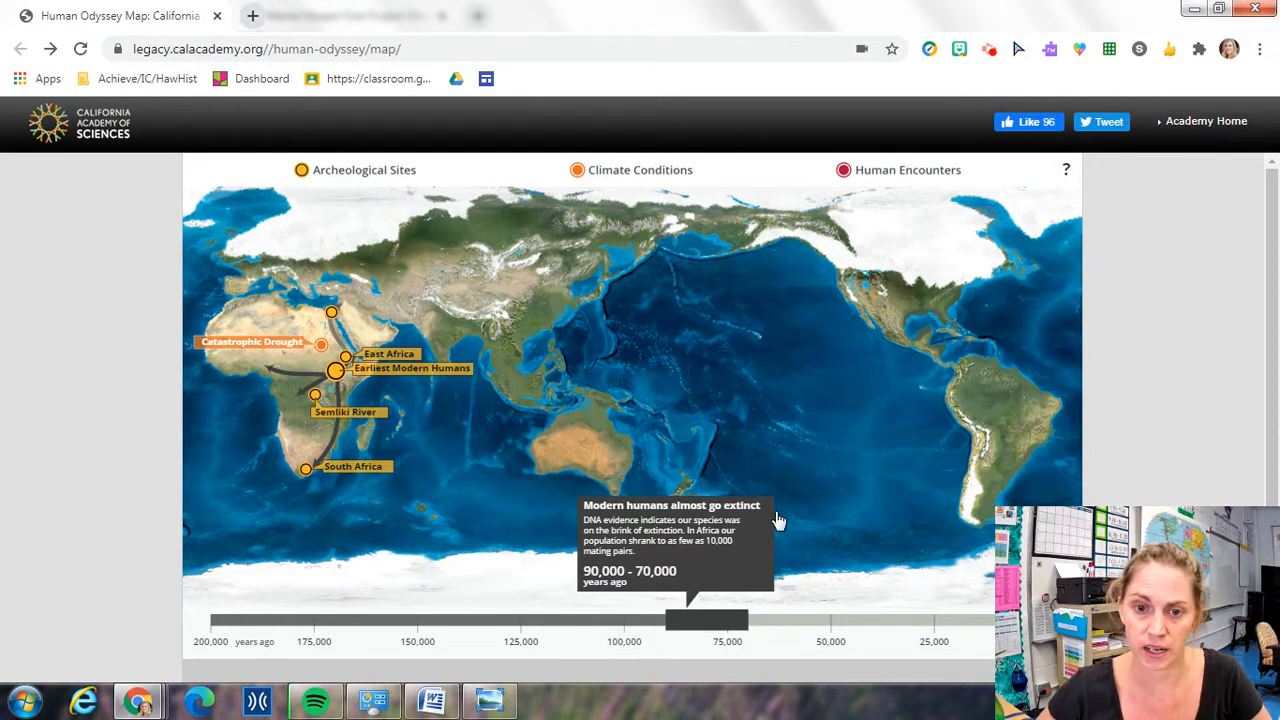
pyautogui.moveTo(333, 370)
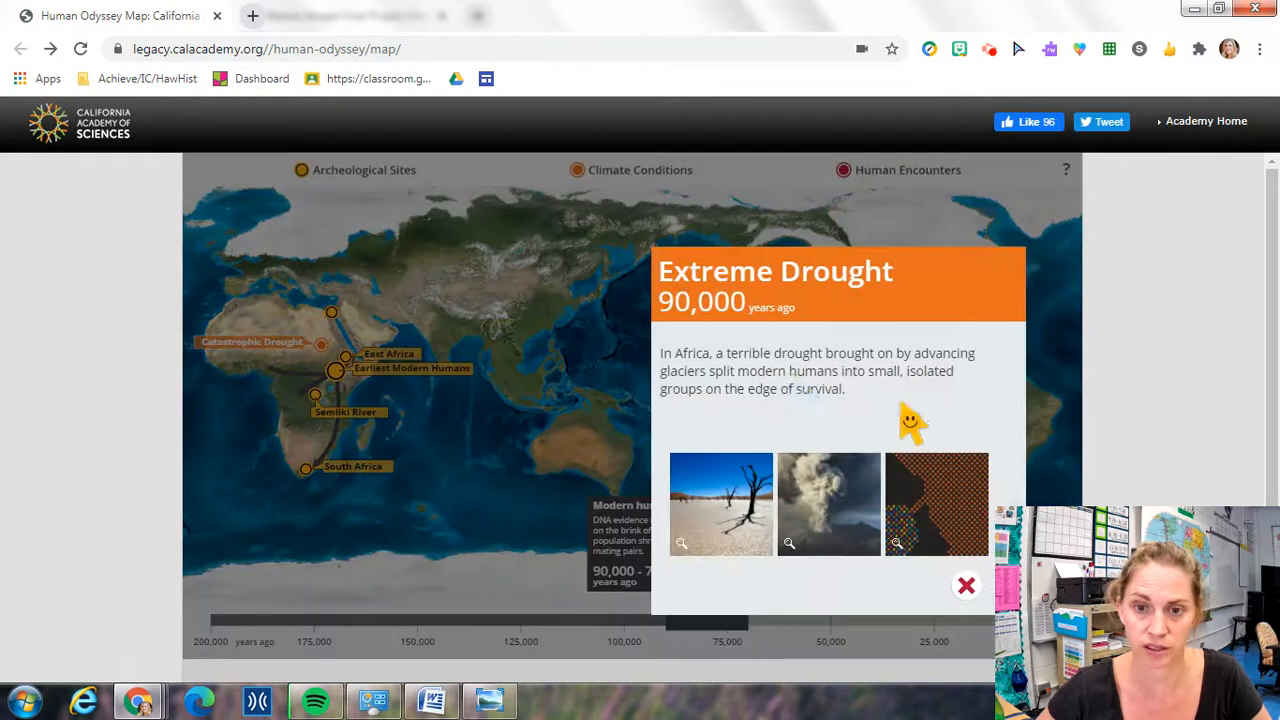
# Close Extreme Drought, slide to 70,000–60,000 years ago, and close the Southern Route card.
pyautogui.click(966, 585)
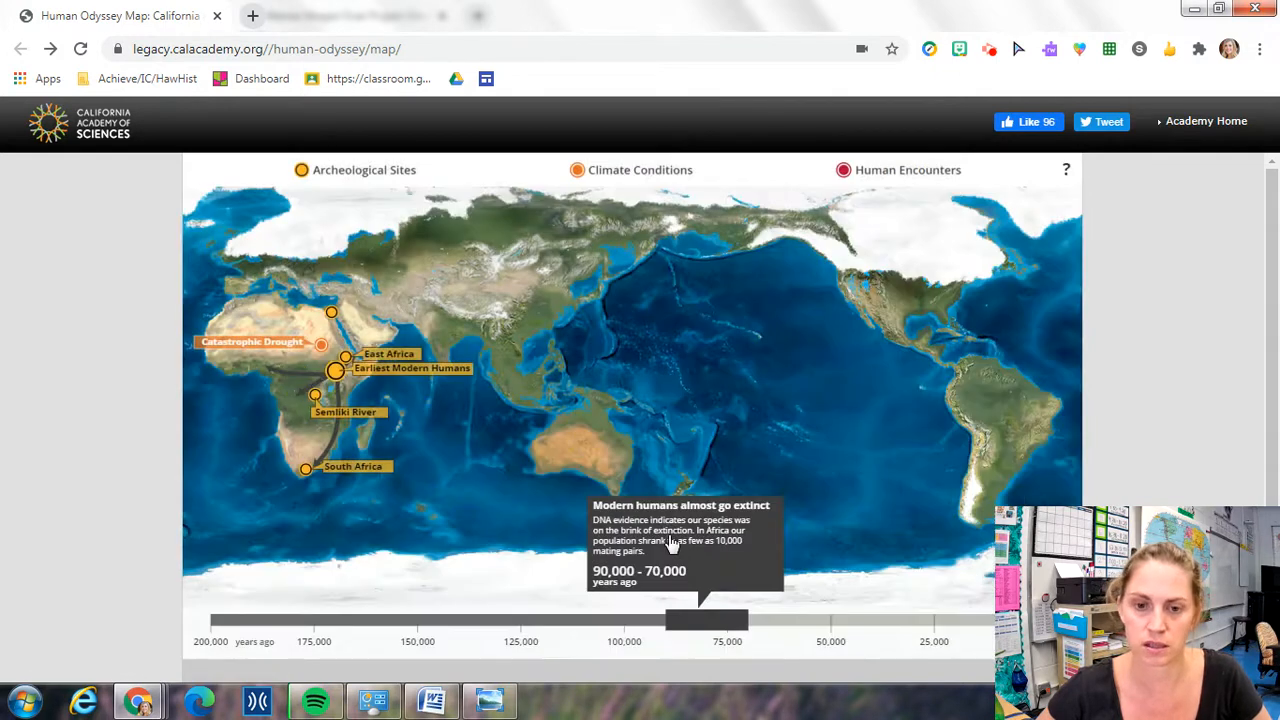
pyautogui.moveTo(765, 547)
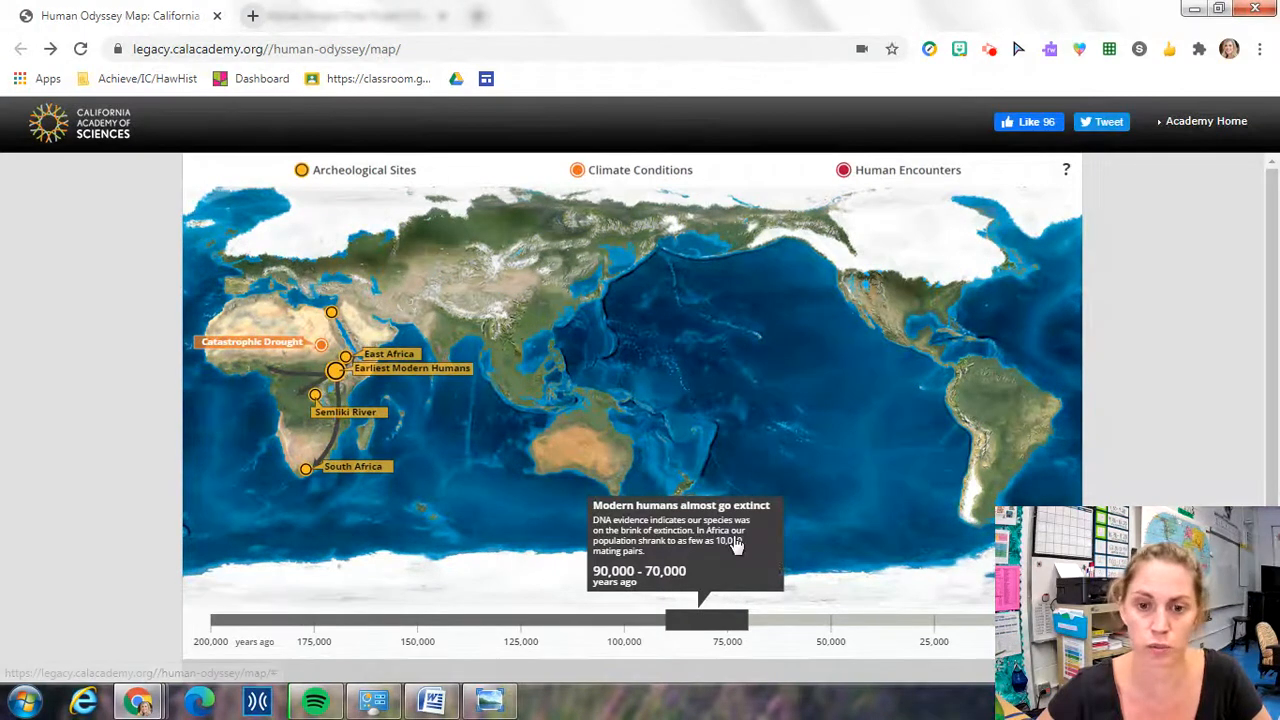
pyautogui.moveTo(757, 551)
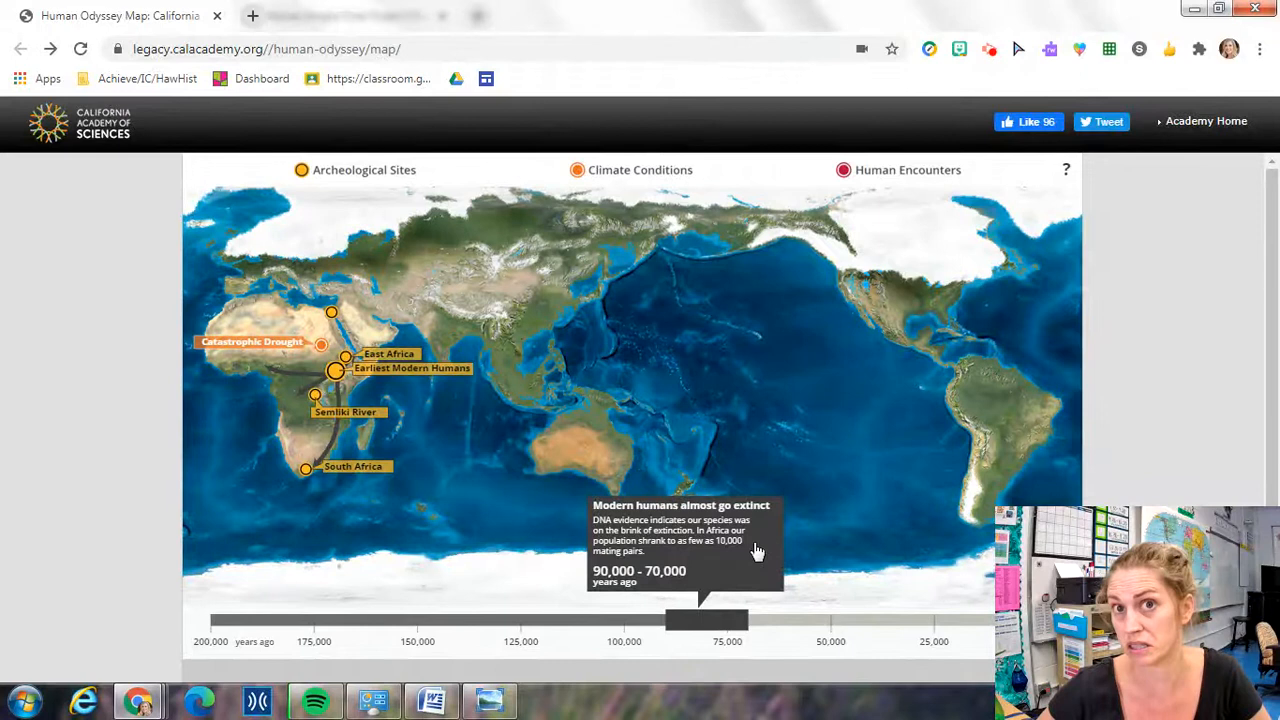
pyautogui.moveTo(705, 620); pyautogui.dragTo(768, 620)
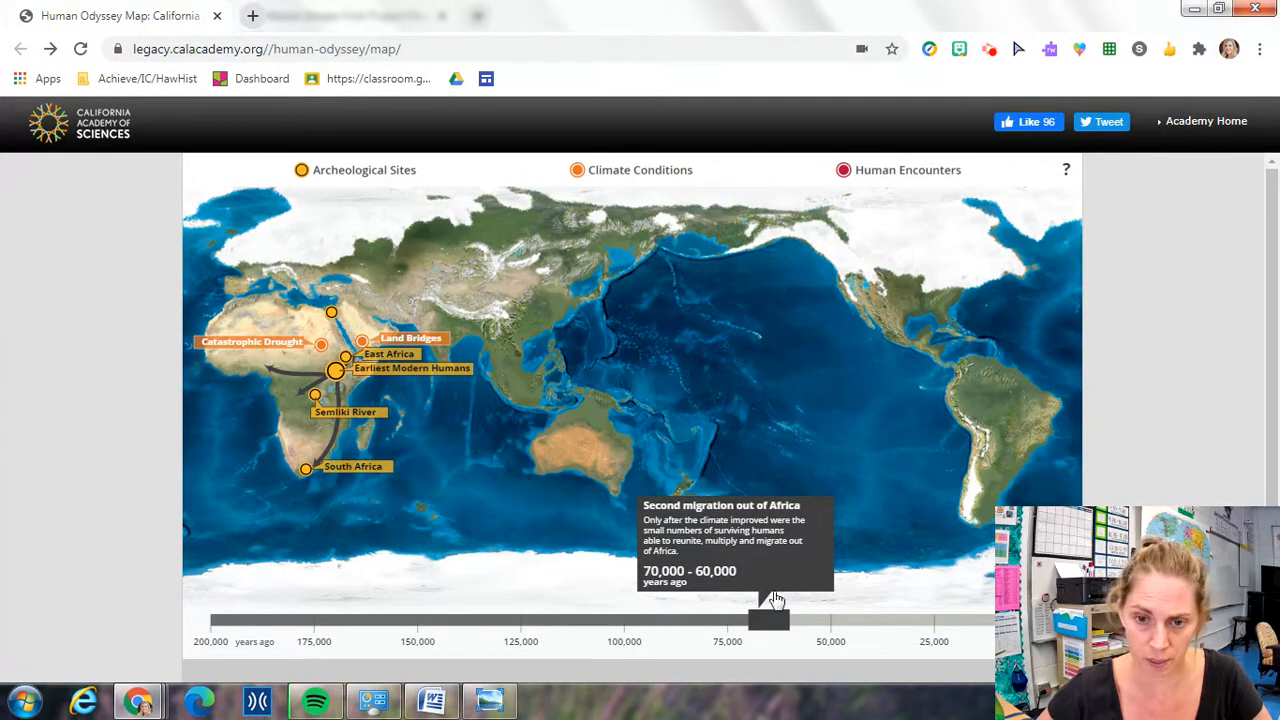
pyautogui.moveTo(370, 400)
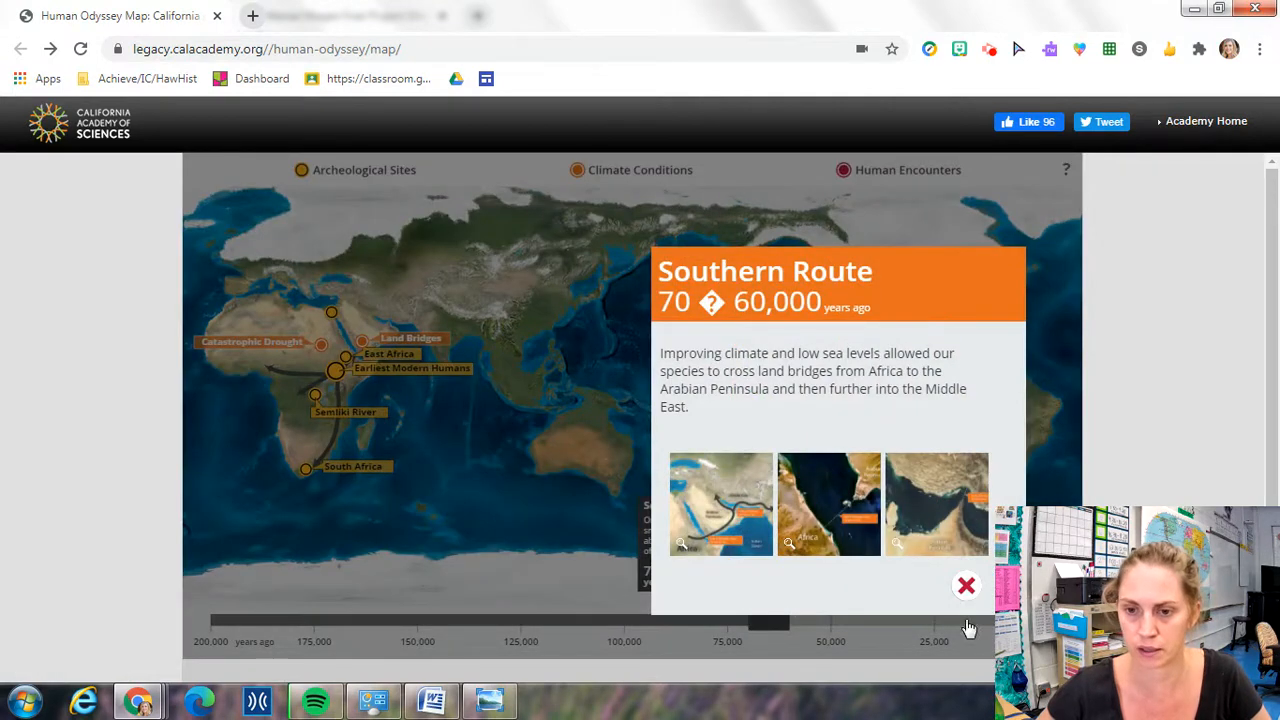
pyautogui.click(966, 585)
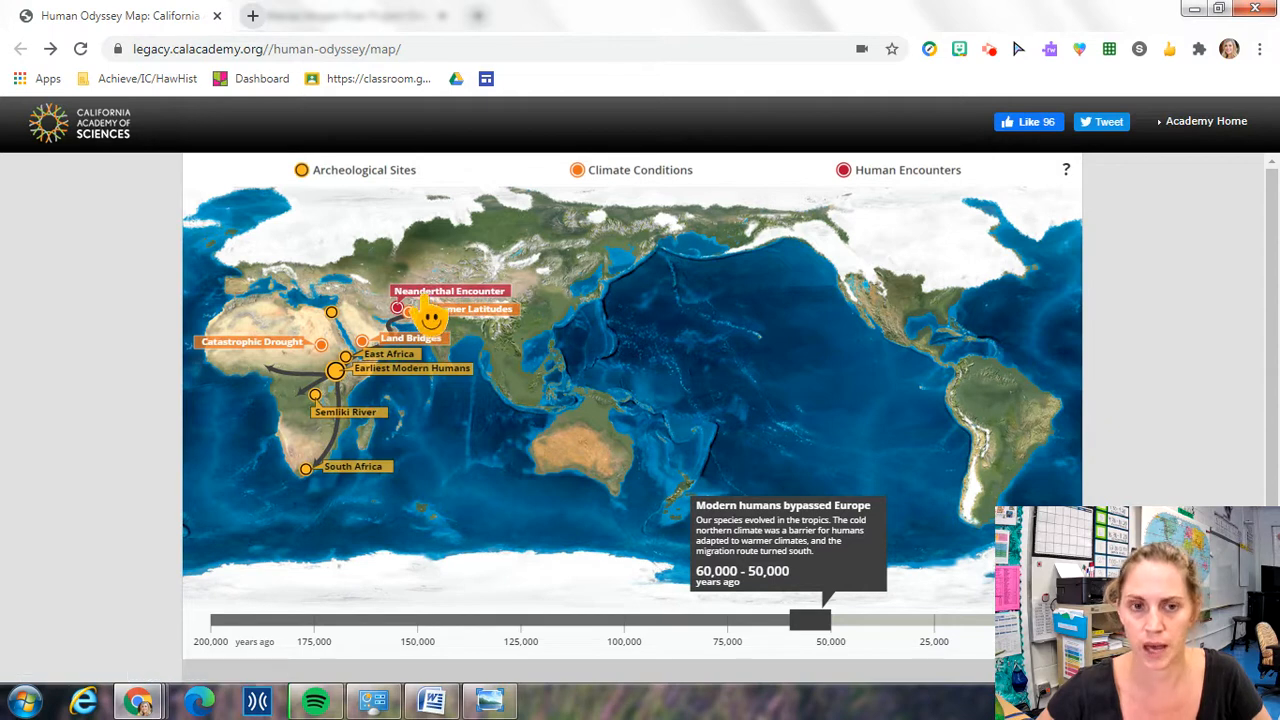
pyautogui.moveTo(515, 310)
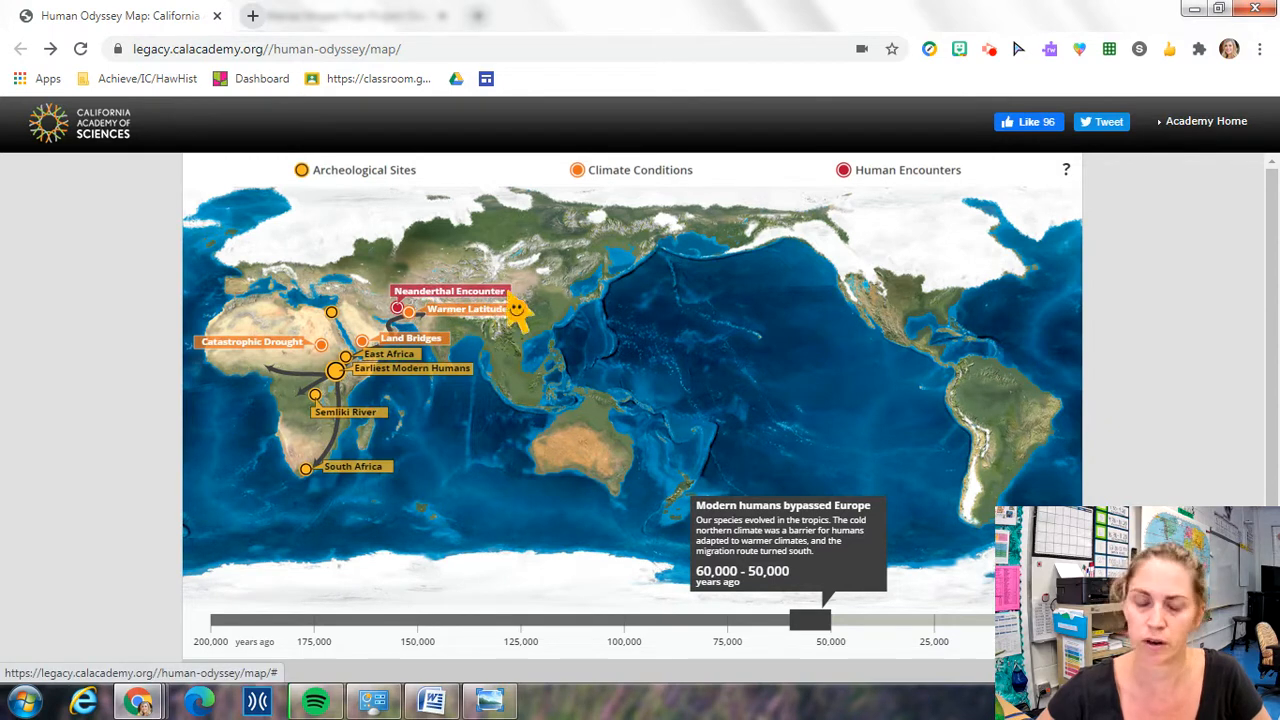
pyautogui.moveTo(870, 568)
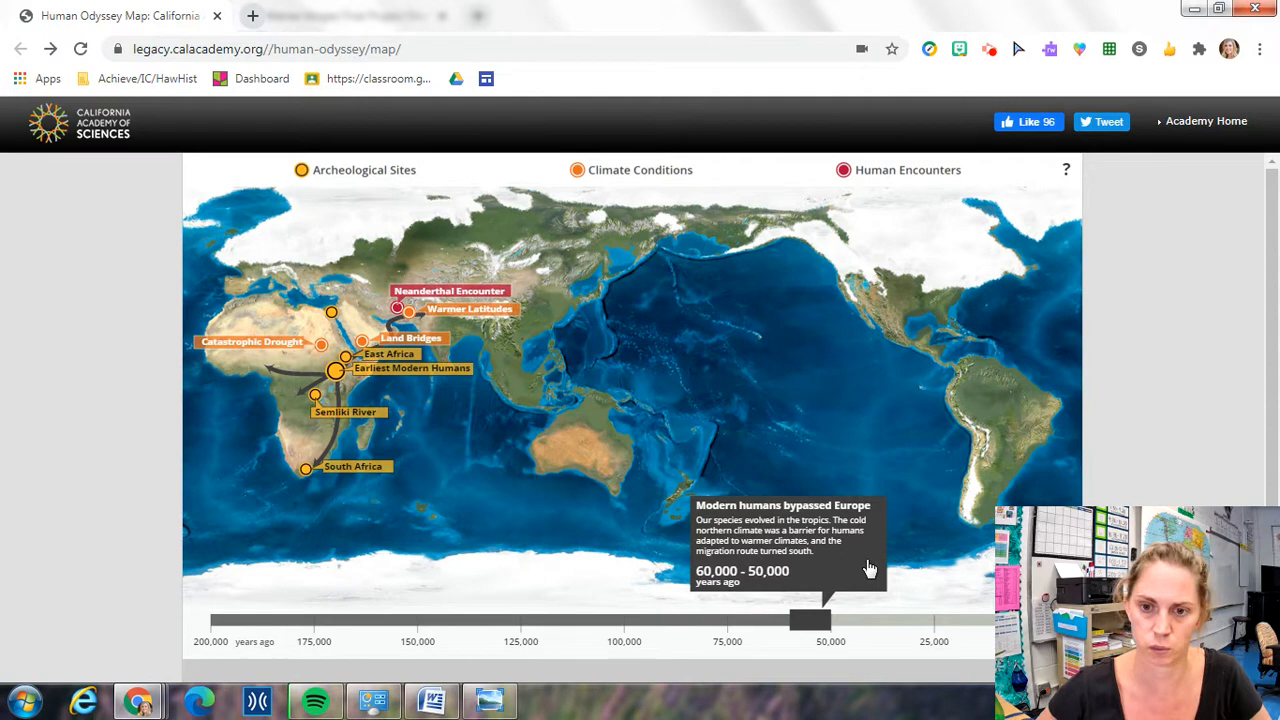
# Slide the timeline to 45,000–40,000 years ago, showing East Asian, Southern Asian and Australian routes.
pyautogui.moveTo(810, 620); pyautogui.dragTo(862, 620)
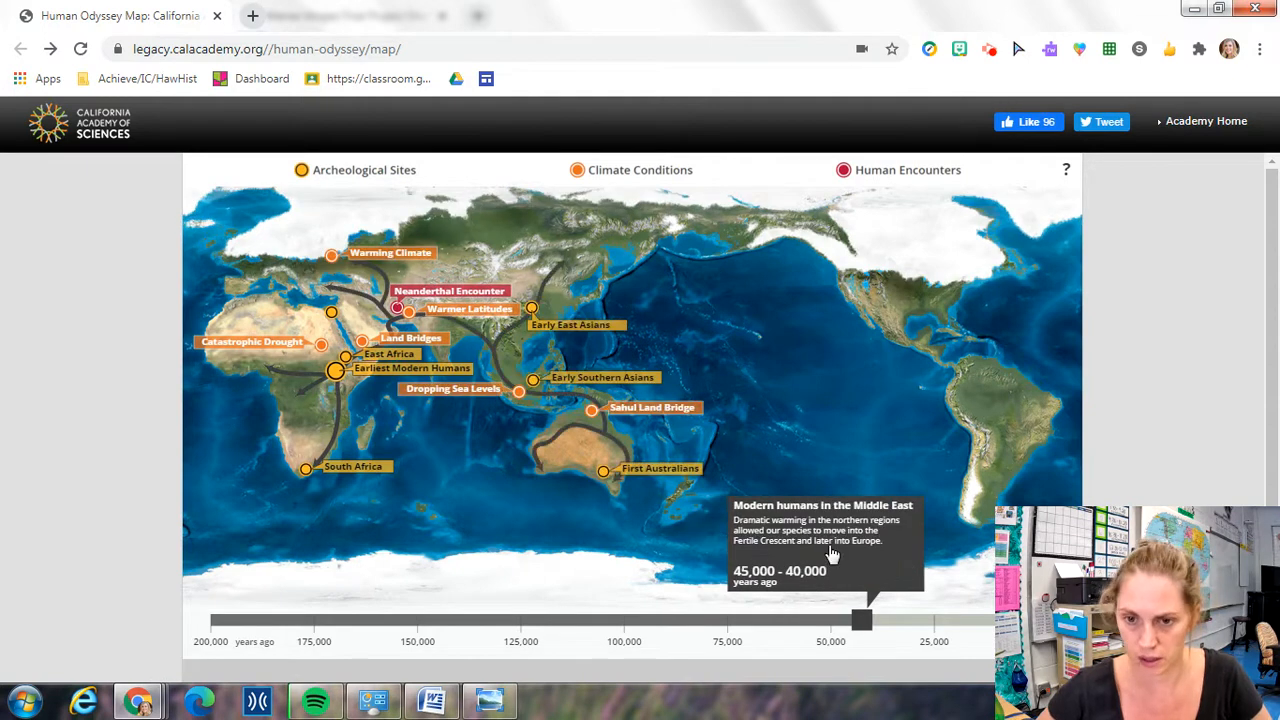
pyautogui.moveTo(640, 168)
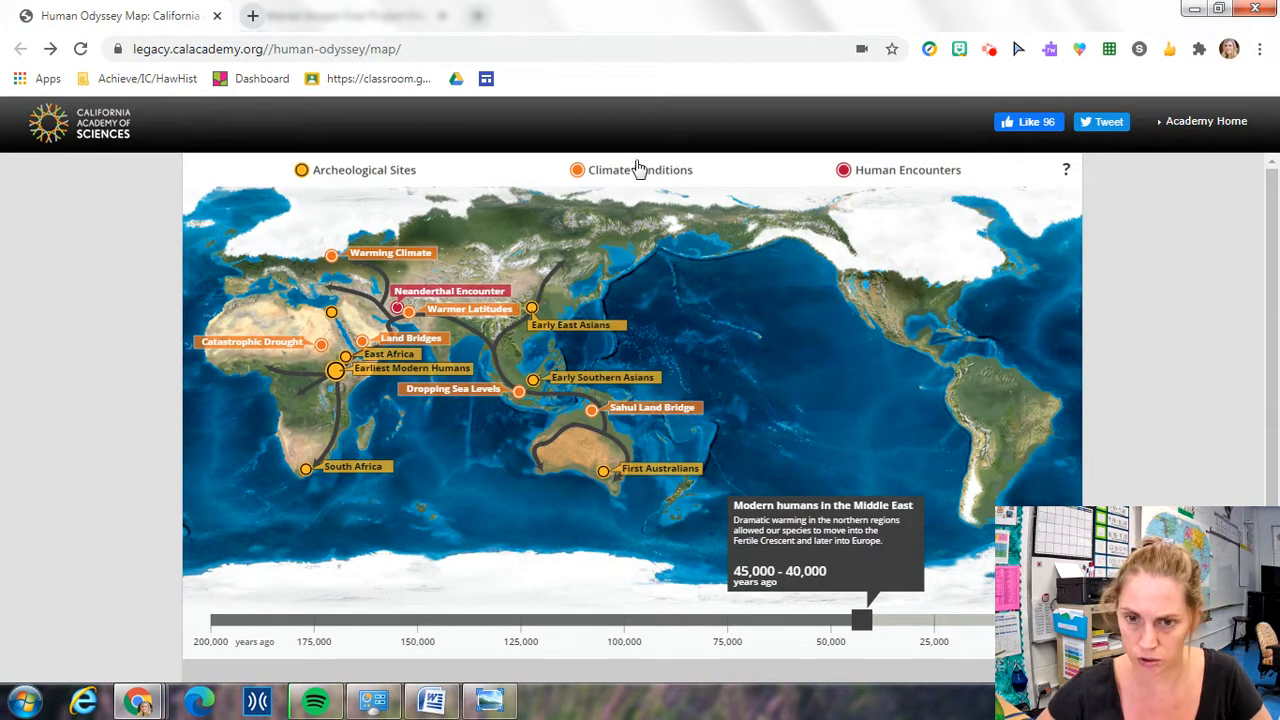
pyautogui.moveTo(385, 352)
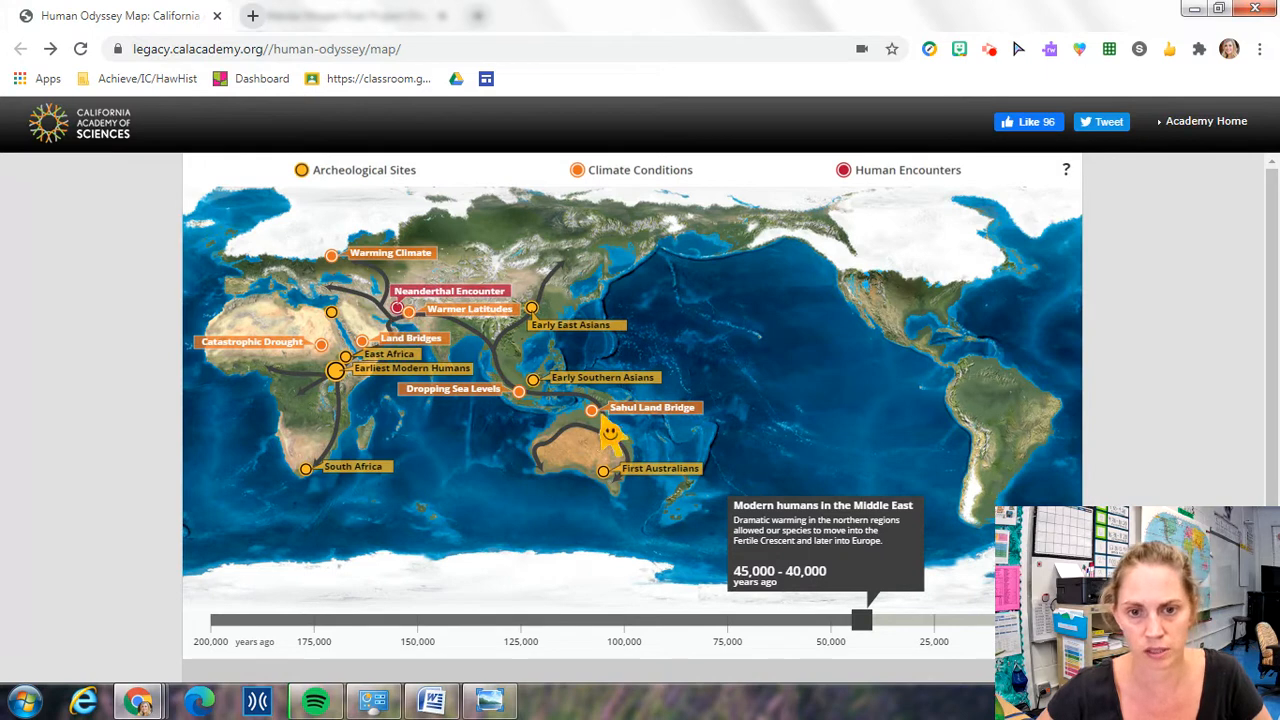
pyautogui.moveTo(545, 410)
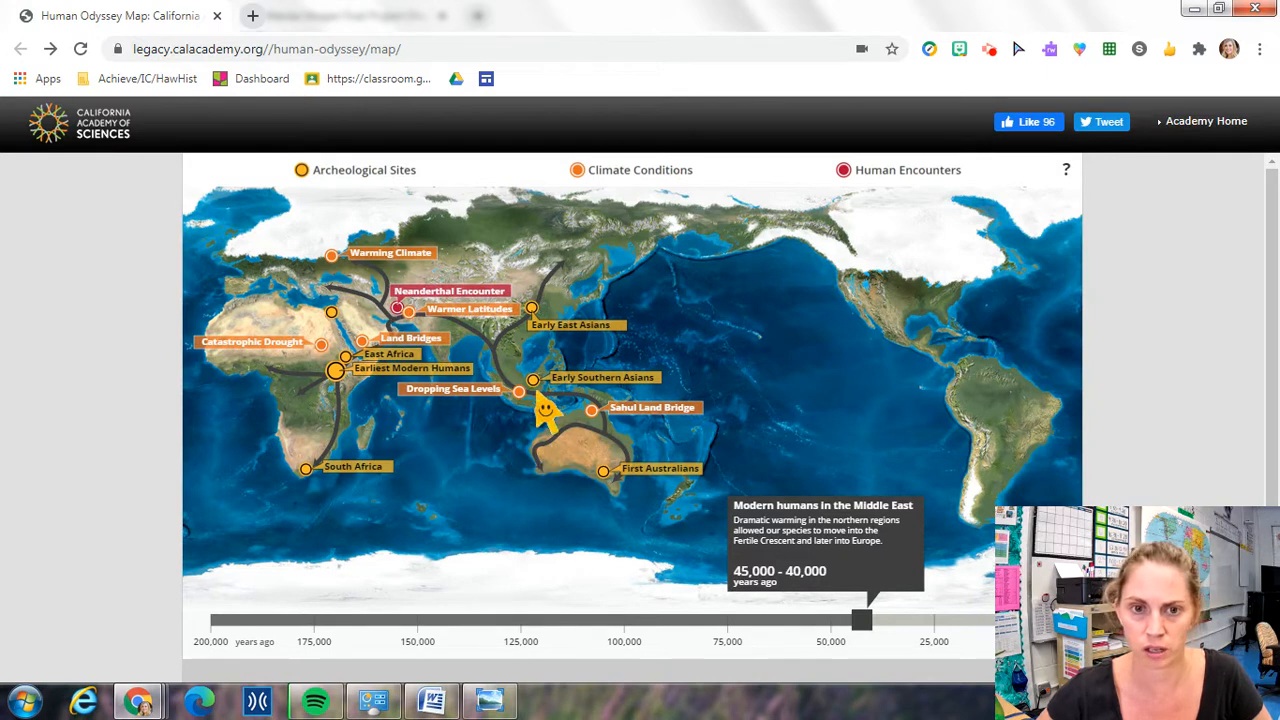
pyautogui.moveTo(600, 250)
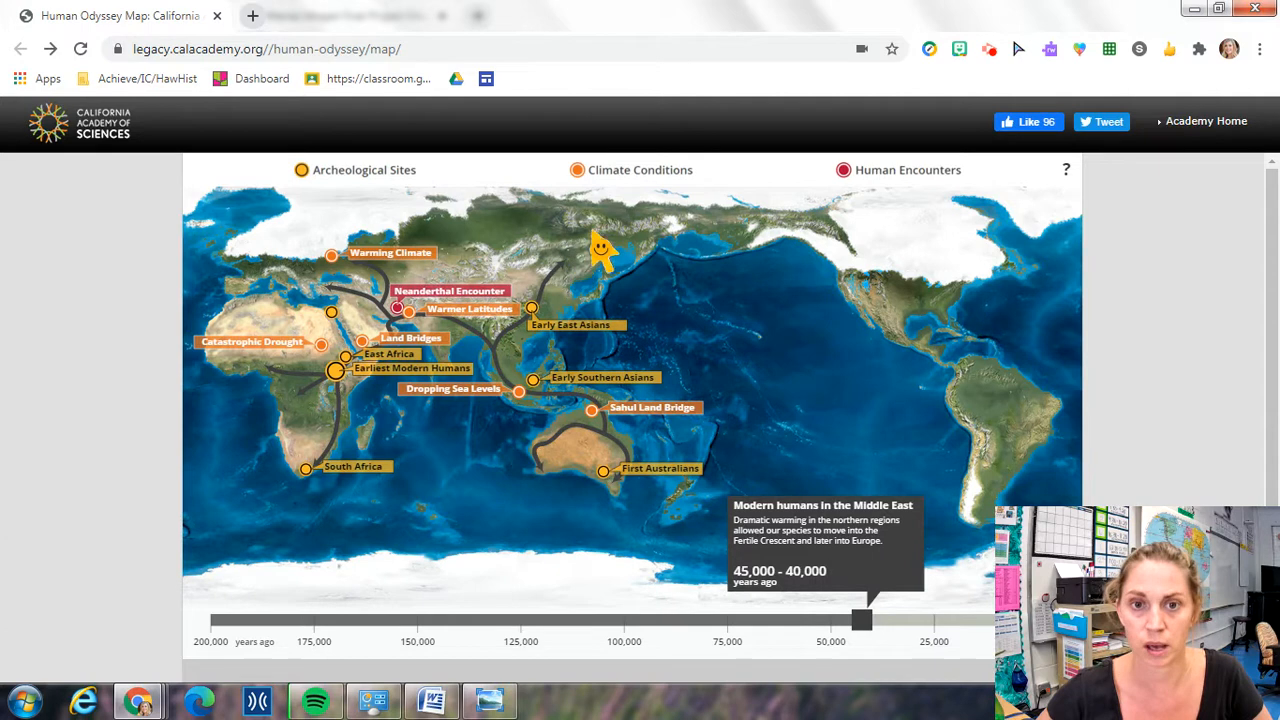
pyautogui.moveTo(625, 250)
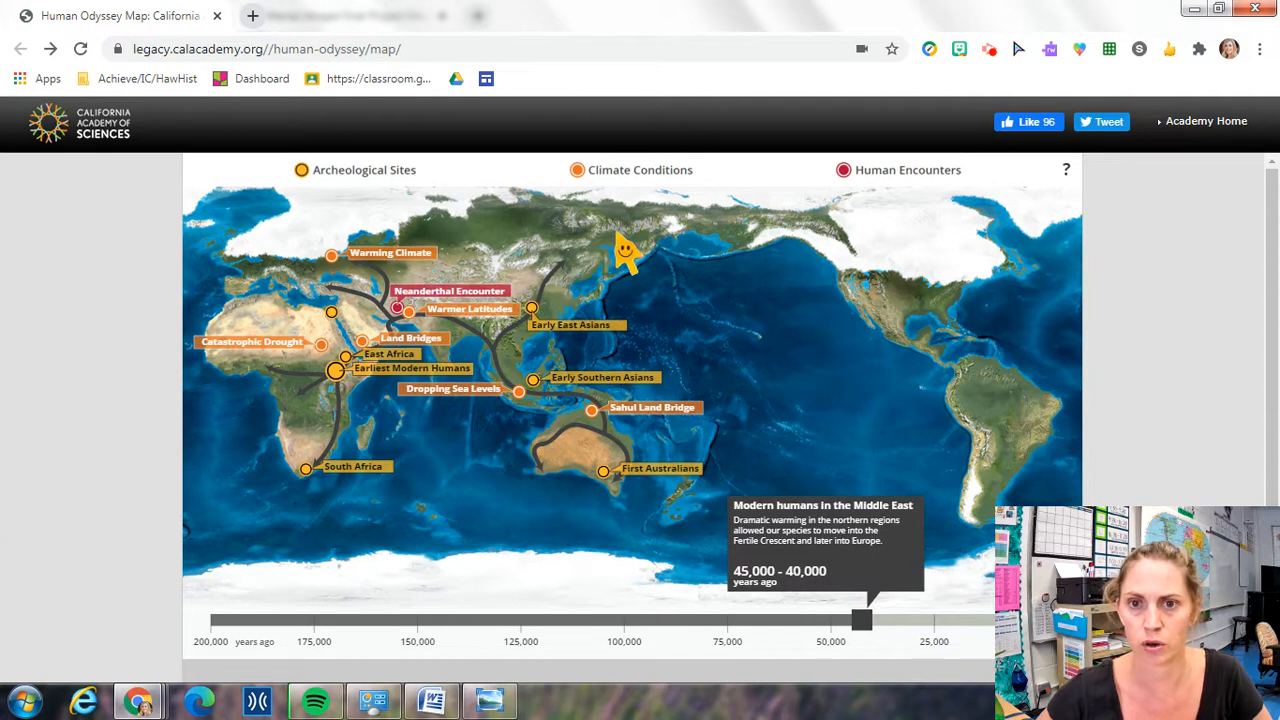
pyautogui.moveTo(910, 568)
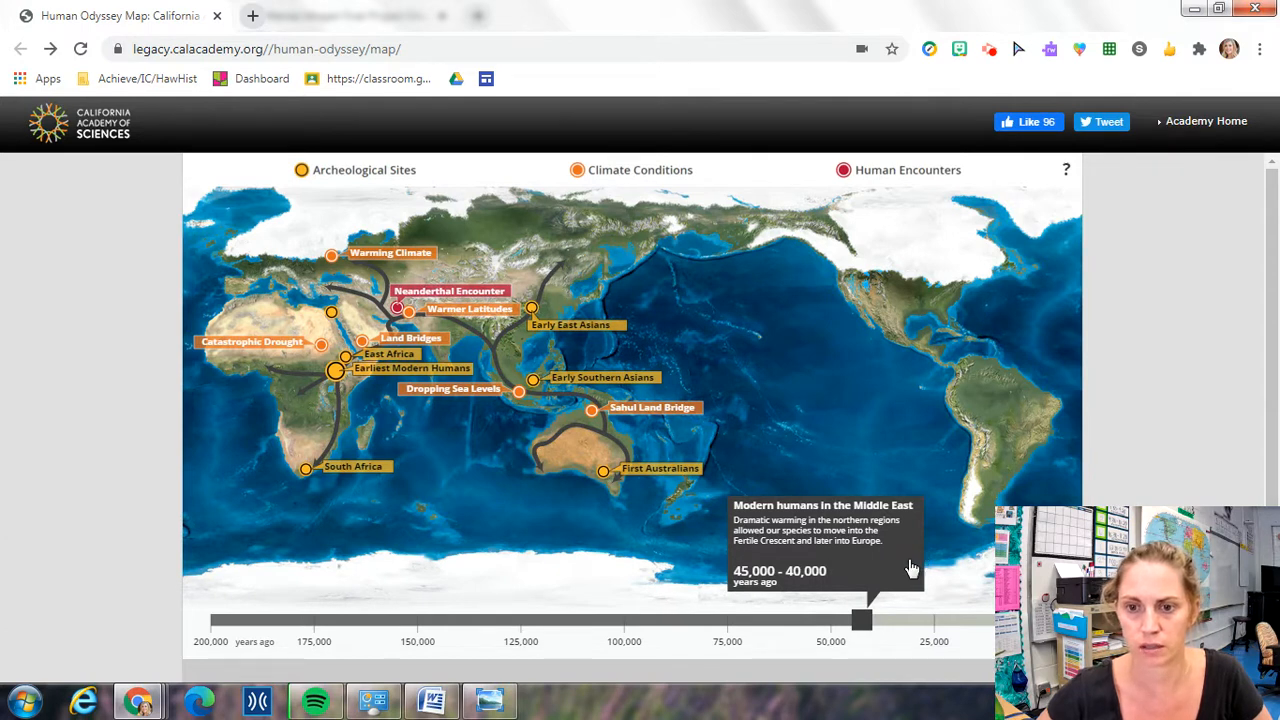
# Slide the timeline to 35,000–20,000 years ago and select an item near the map's top.
pyautogui.moveTo(862, 620); pyautogui.dragTo(920, 620)
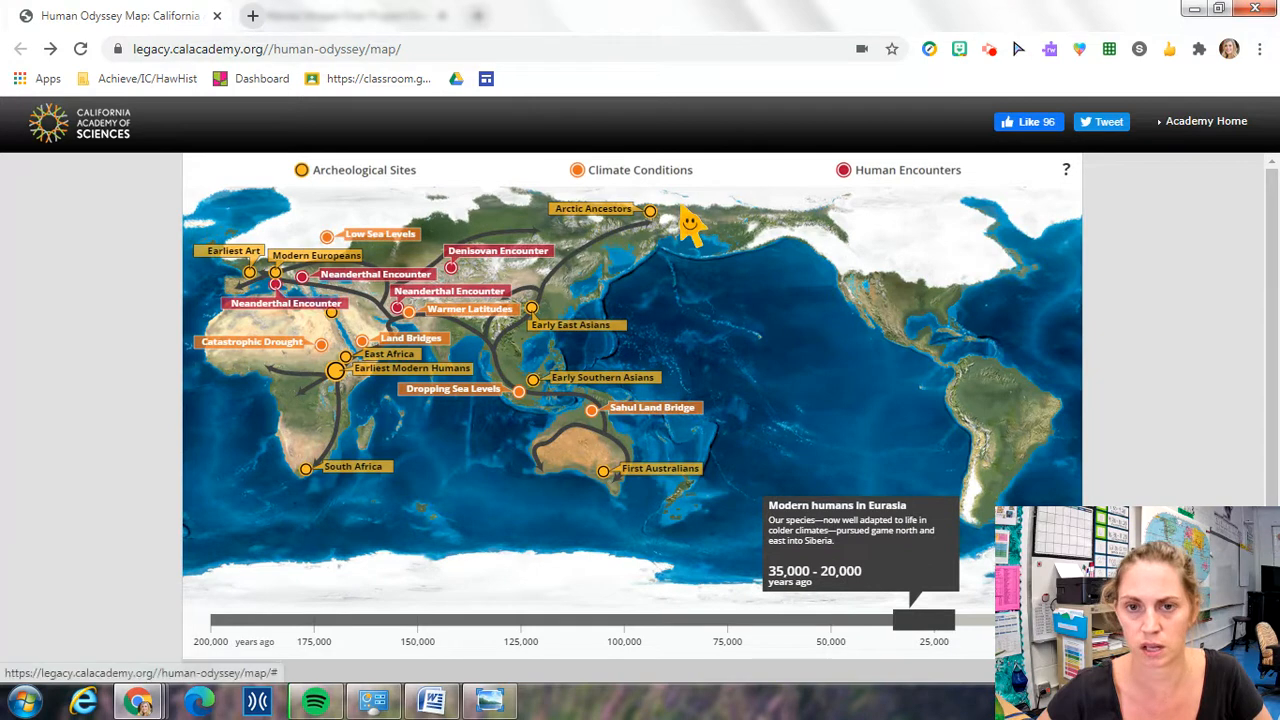
pyautogui.click(651, 210)
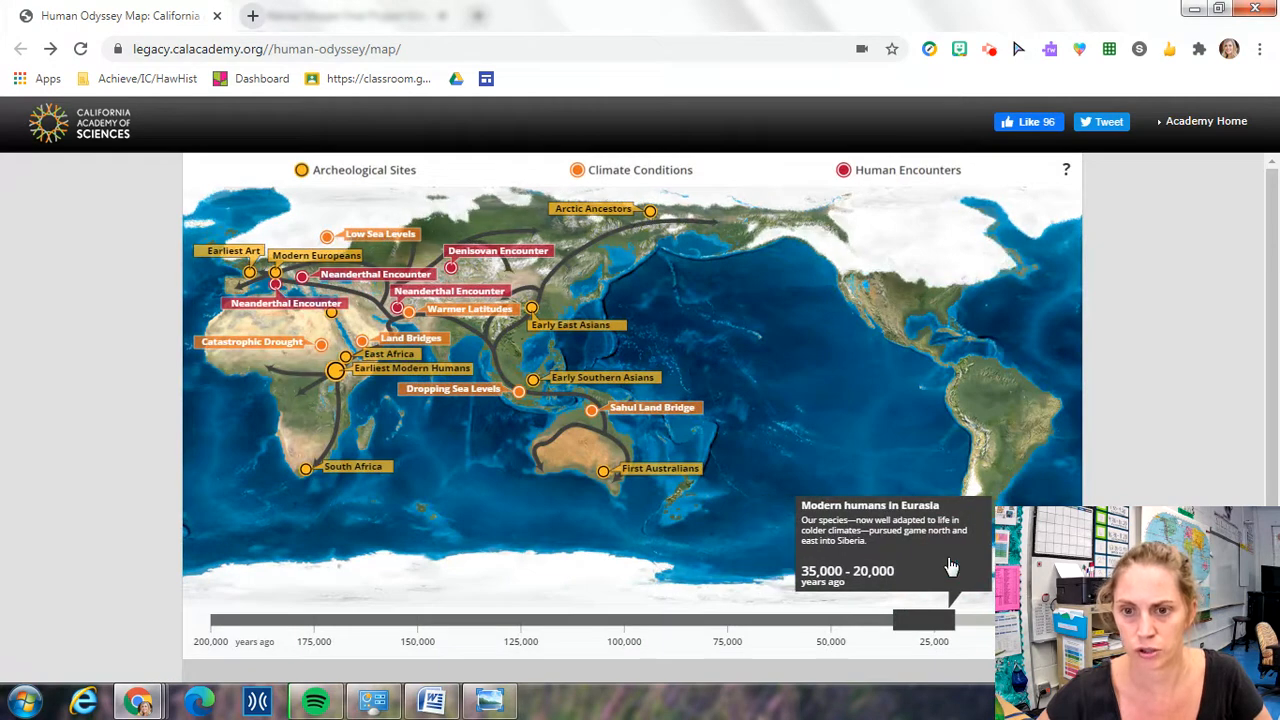
pyautogui.moveTo(695, 243)
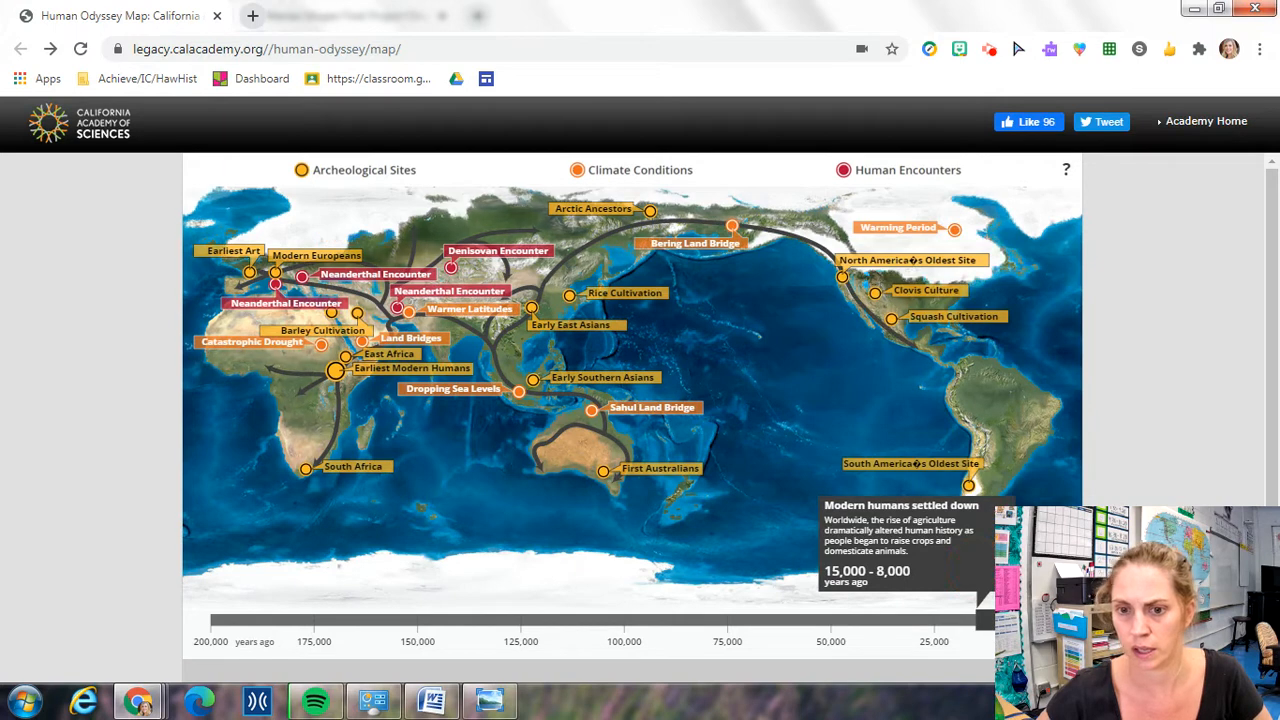
pyautogui.moveTo(790, 232)
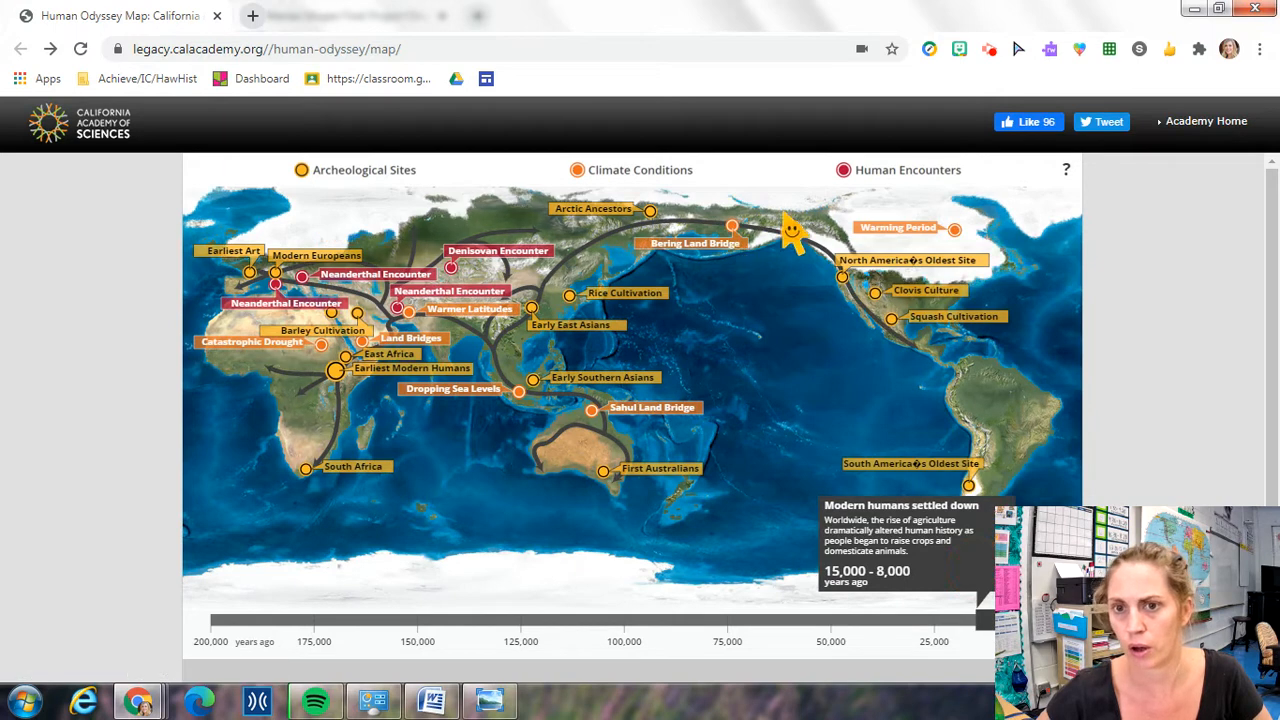
pyautogui.moveTo(889, 258)
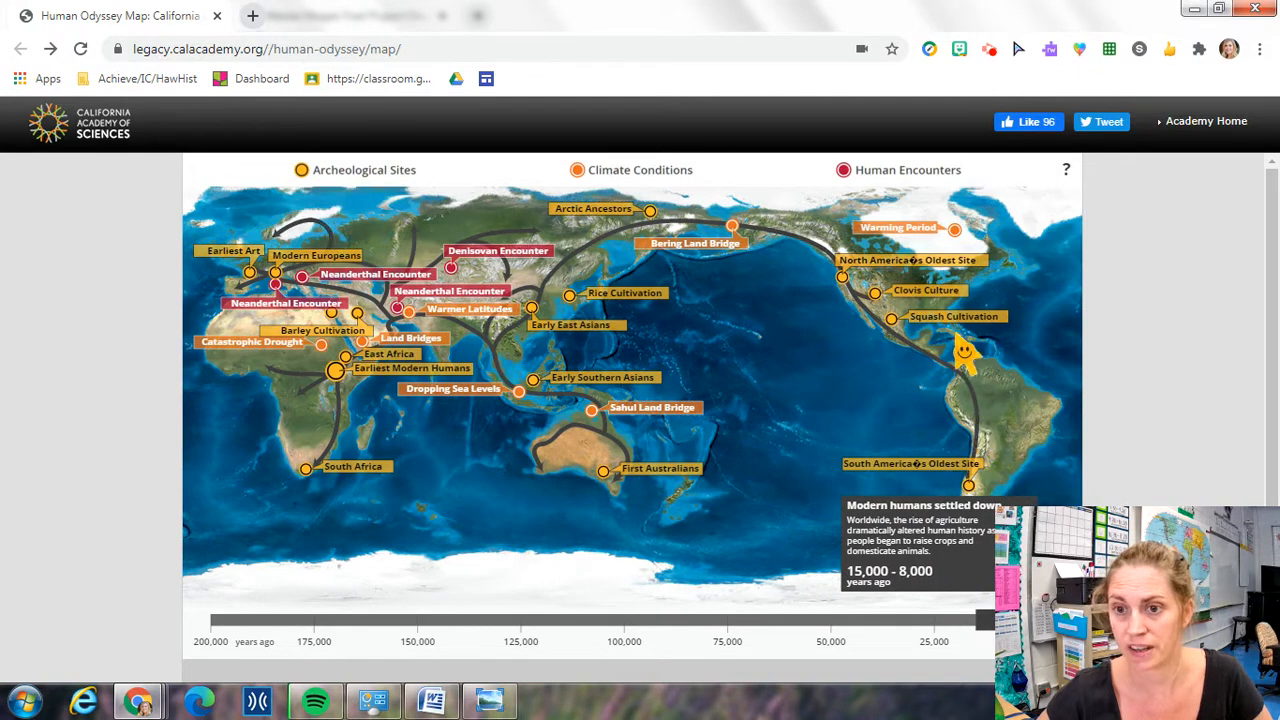
pyautogui.moveTo(985, 515)
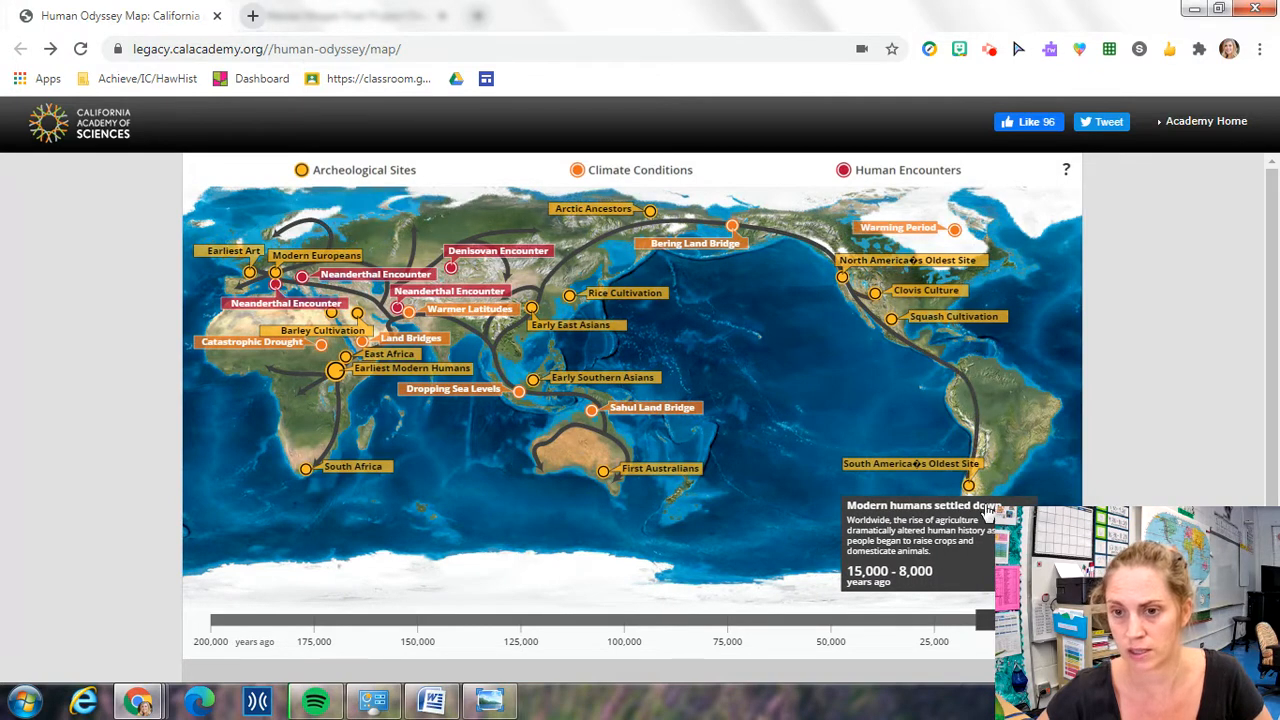
pyautogui.moveTo(880, 510)
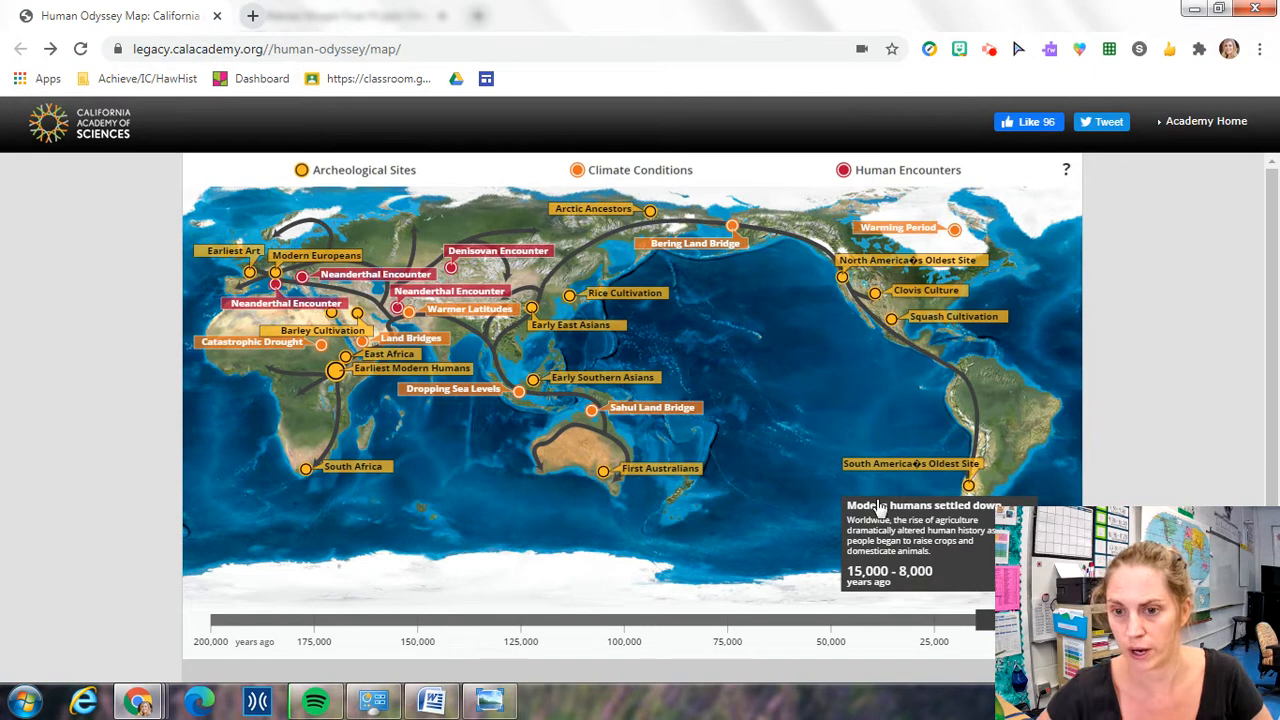
pyautogui.moveTo(876, 510)
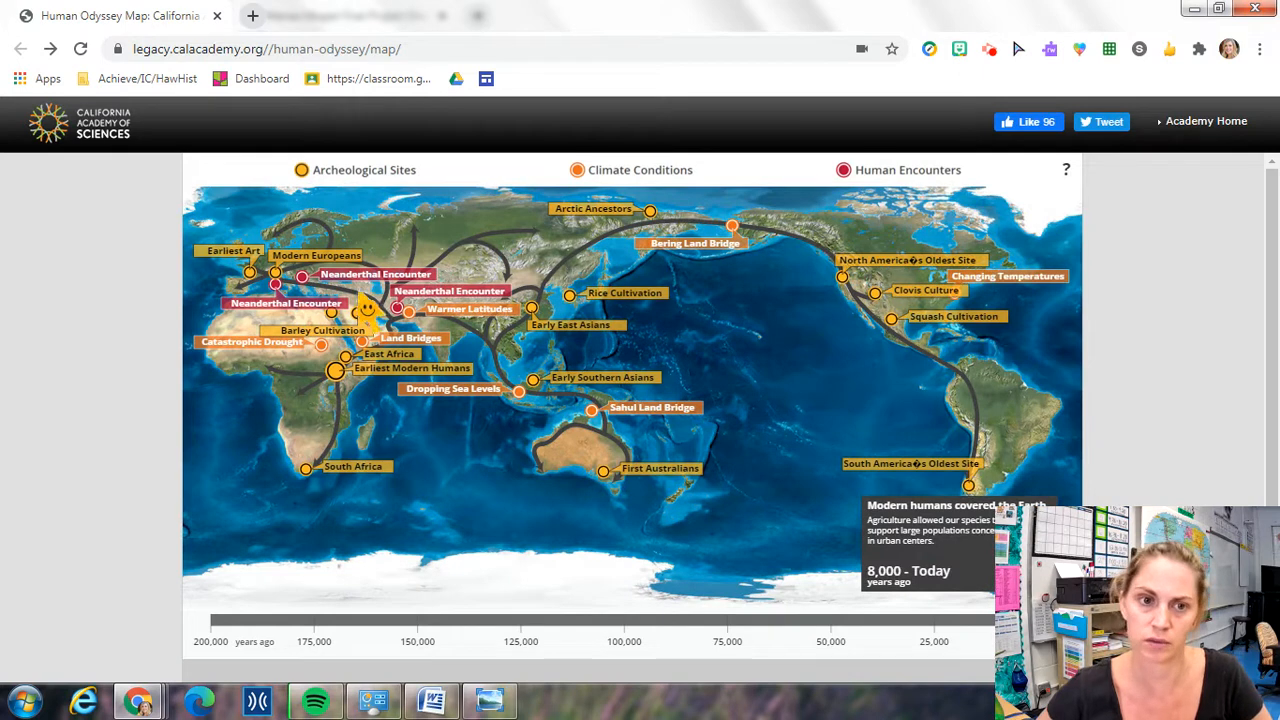
pyautogui.moveTo(645, 275)
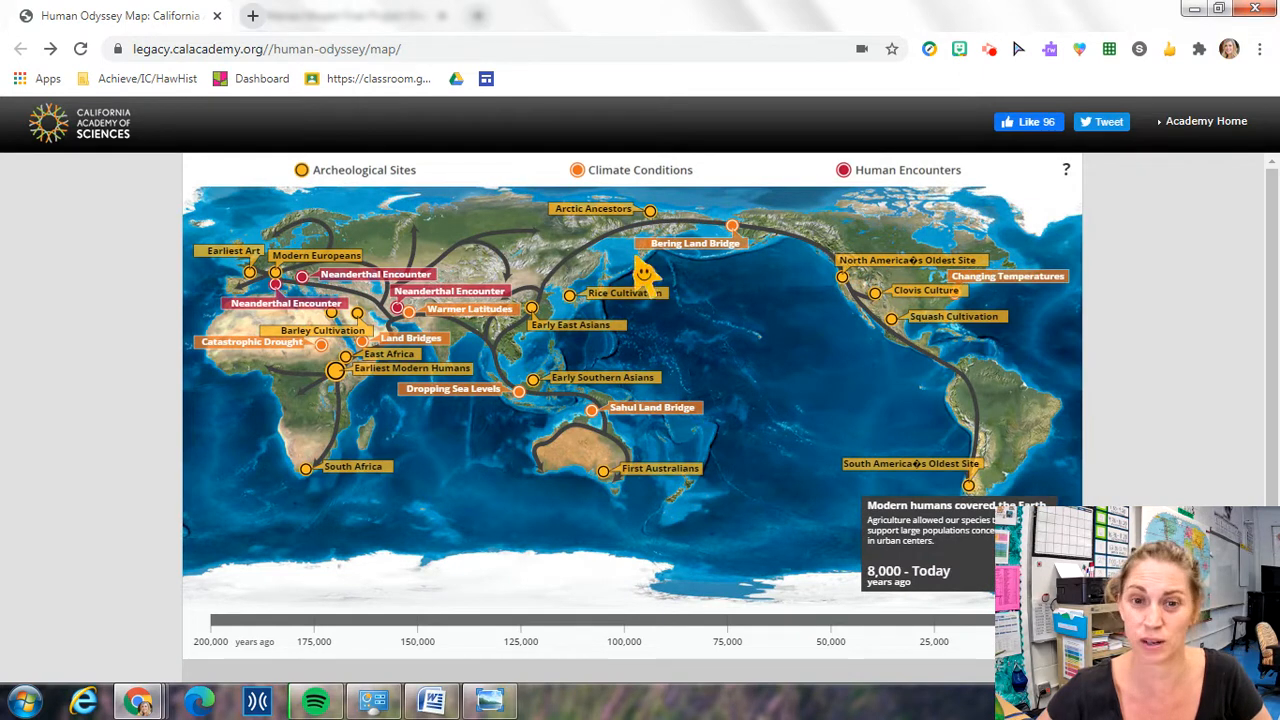
pyautogui.moveTo(845, 313)
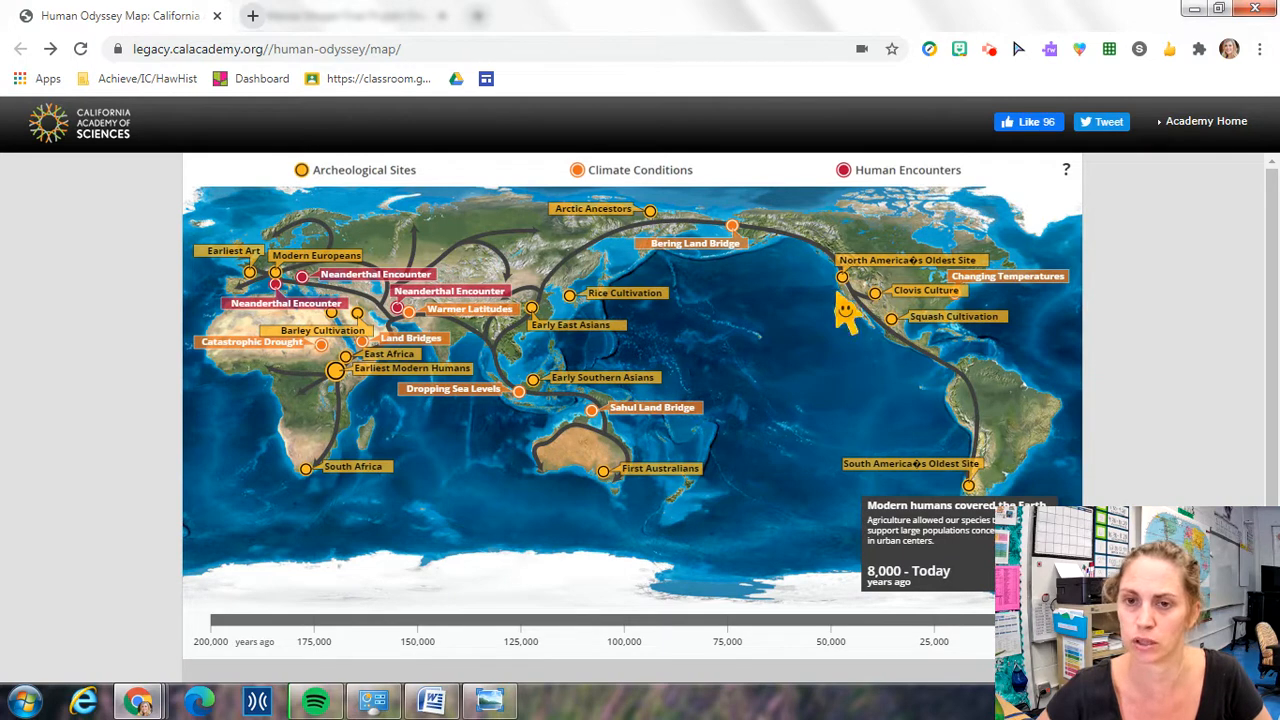
pyautogui.moveTo(280, 285)
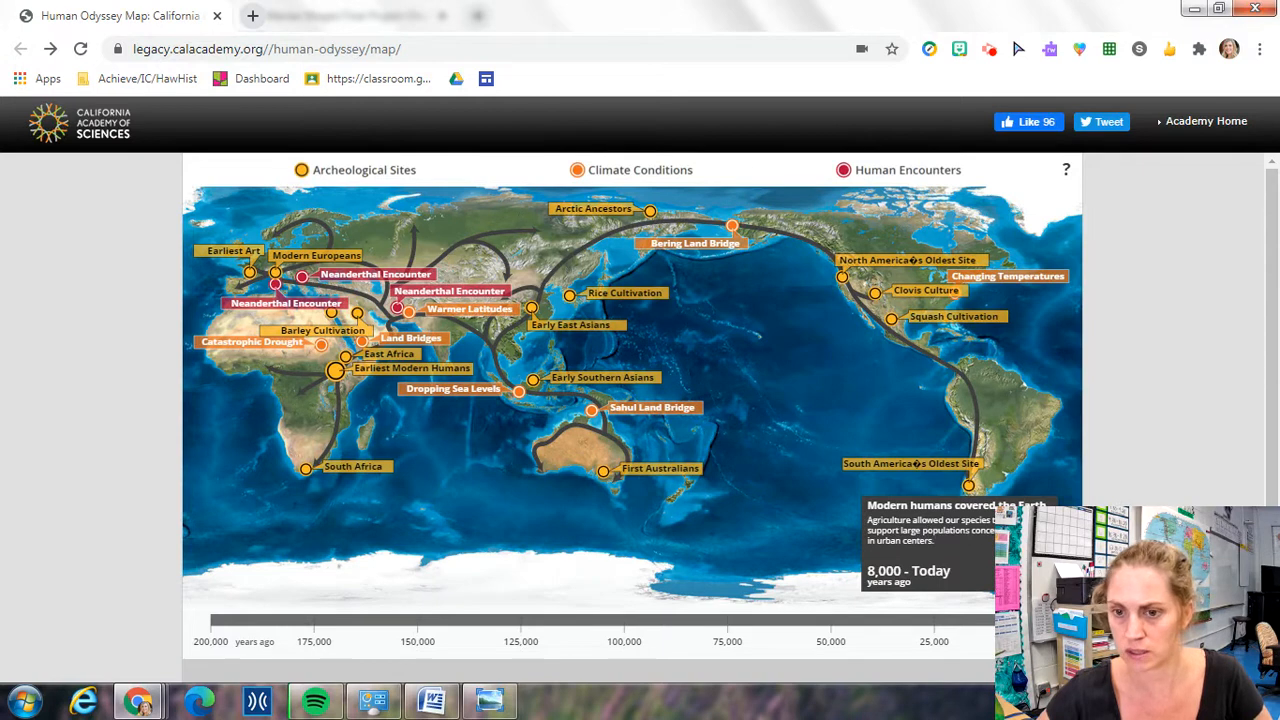
pyautogui.moveTo(893, 508)
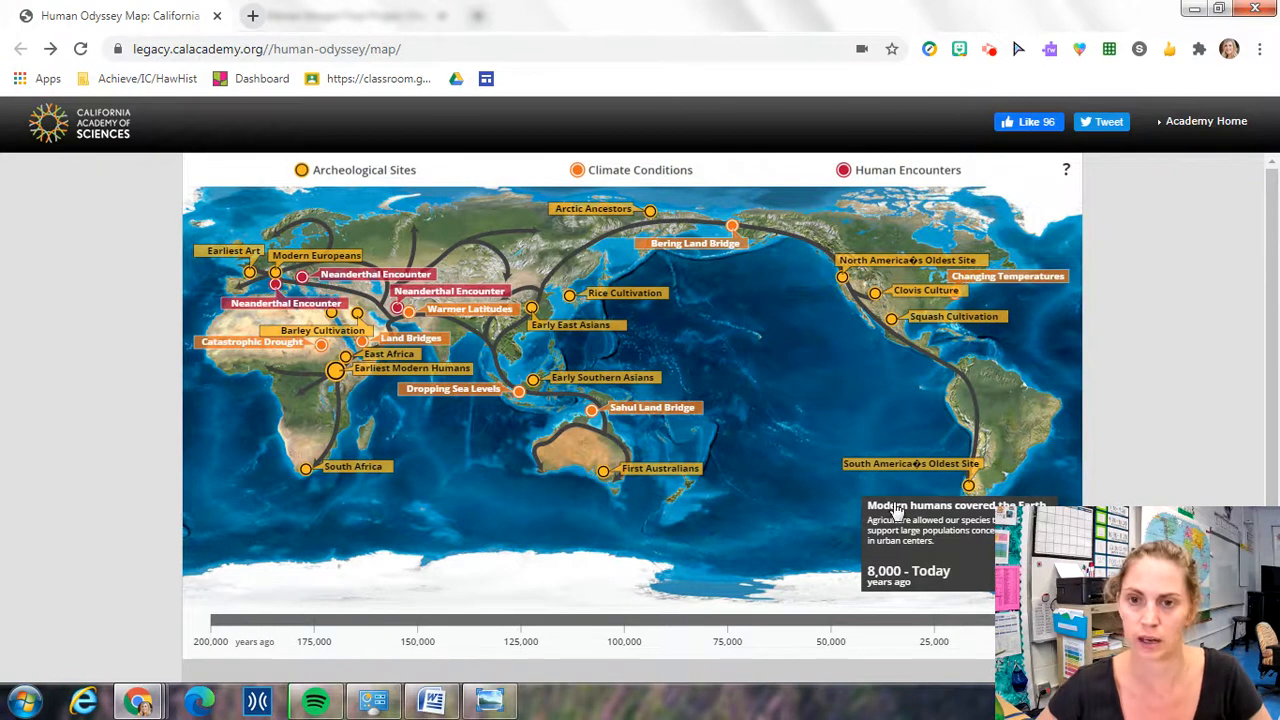
pyautogui.moveTo(1000, 405)
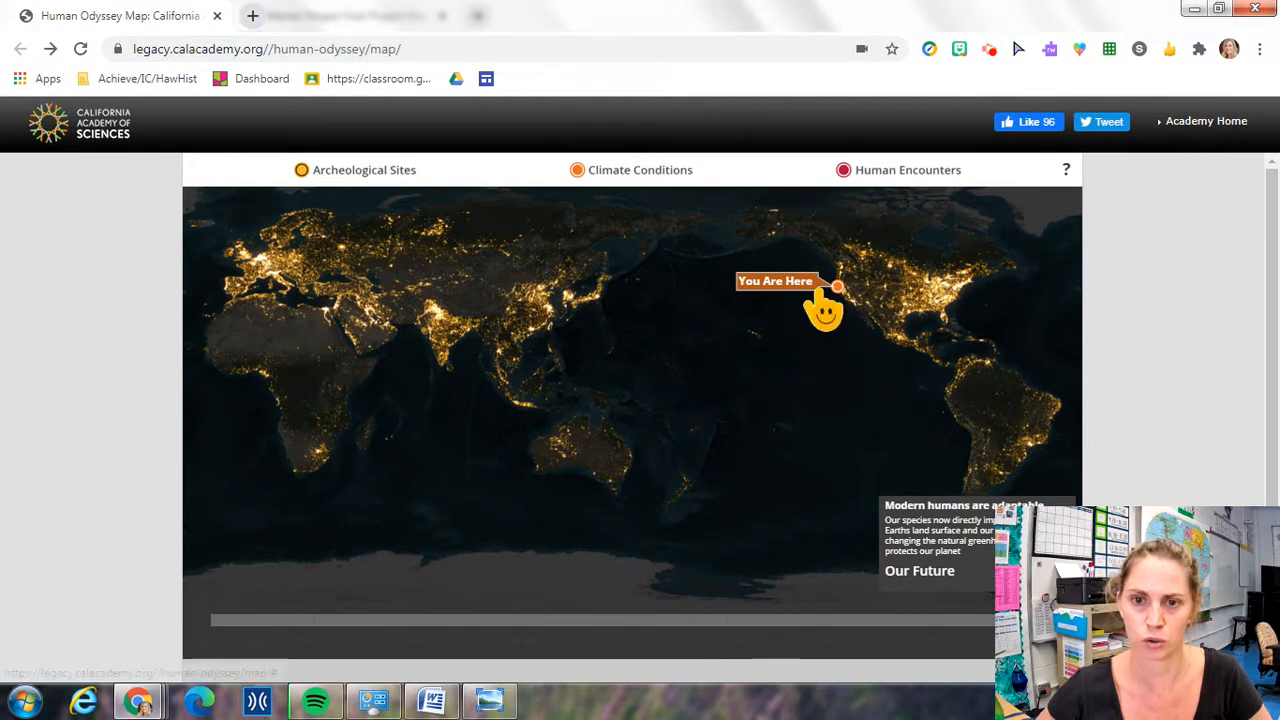
pyautogui.moveTo(765, 365)
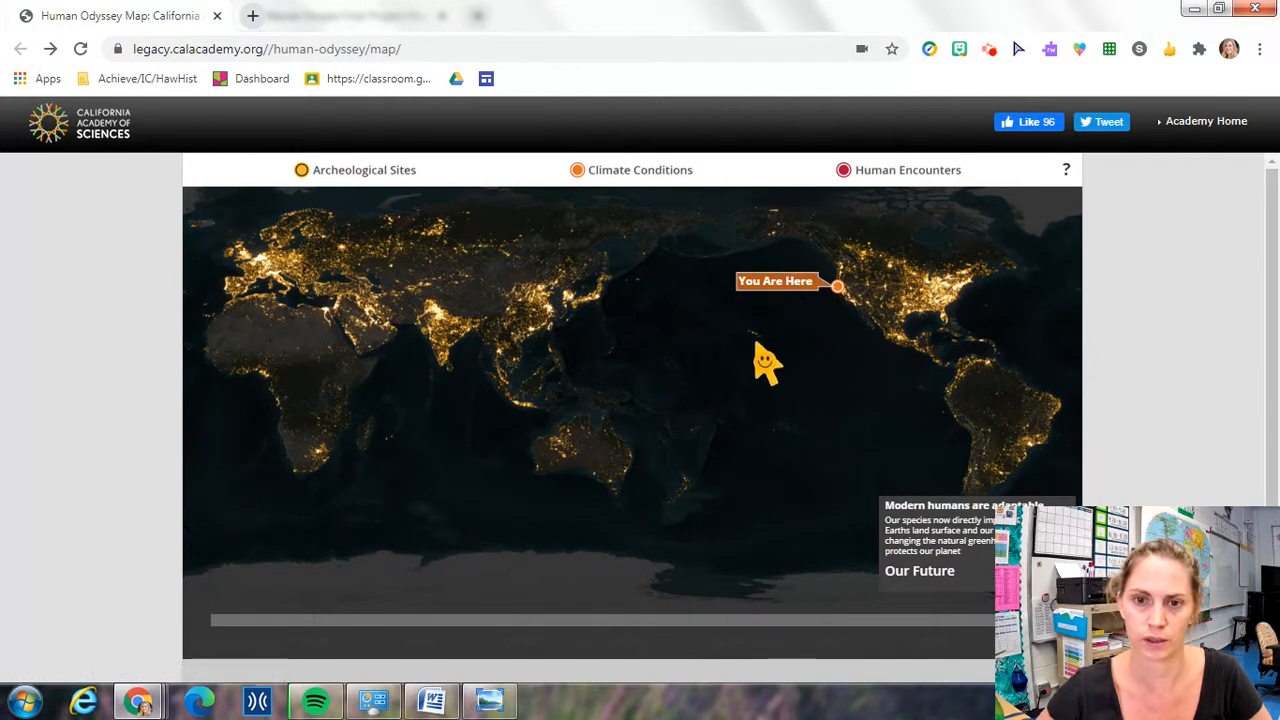
pyautogui.moveTo(1135, 10)
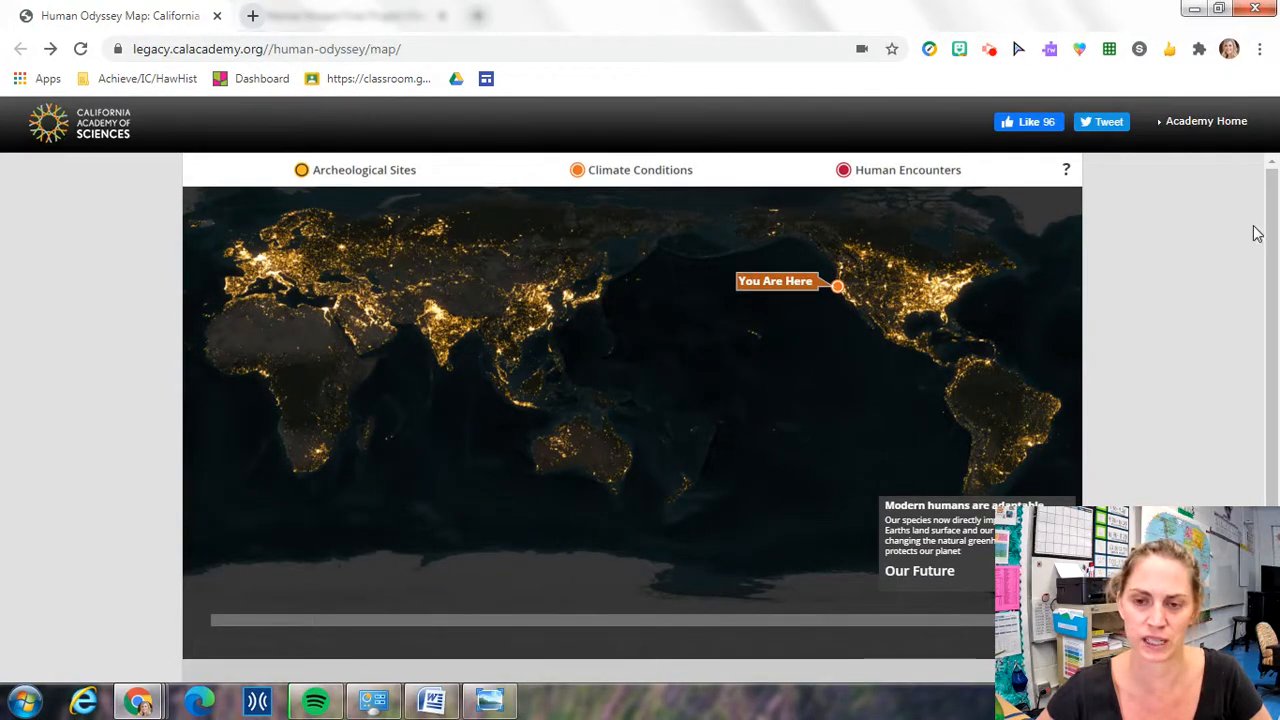
pyautogui.moveTo(1100, 378)
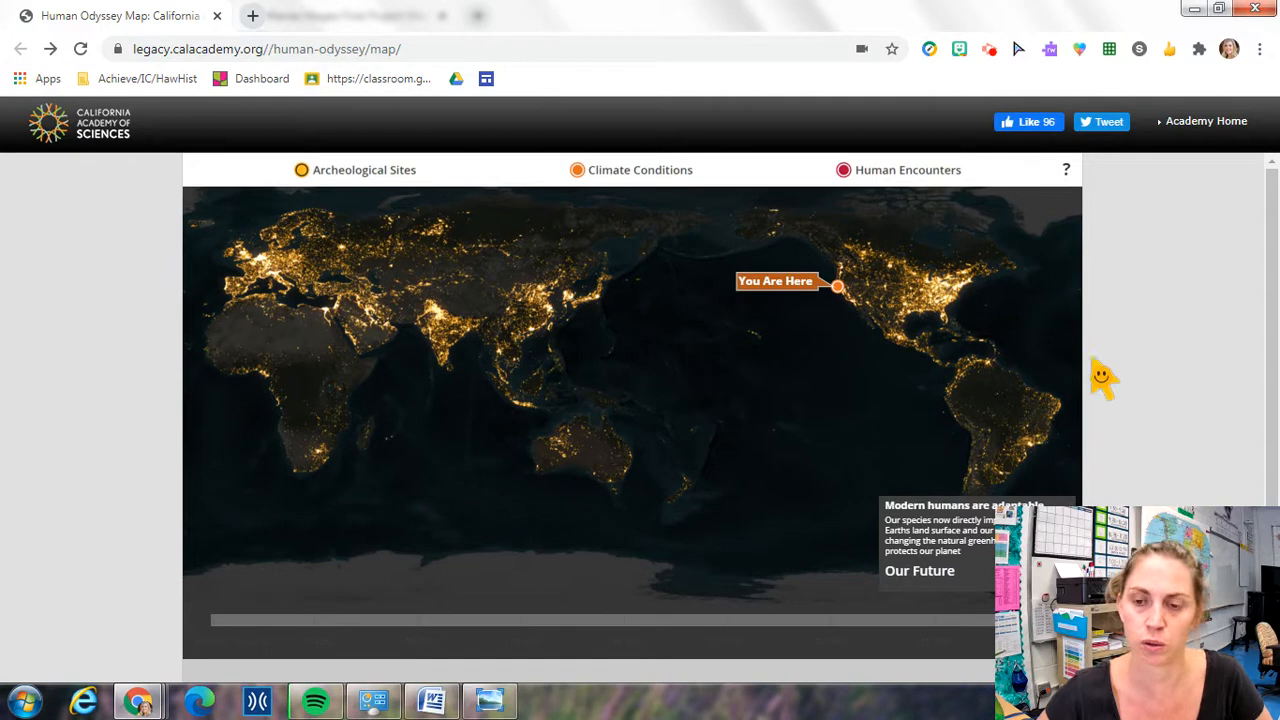
pyautogui.moveTo(1233, 373)
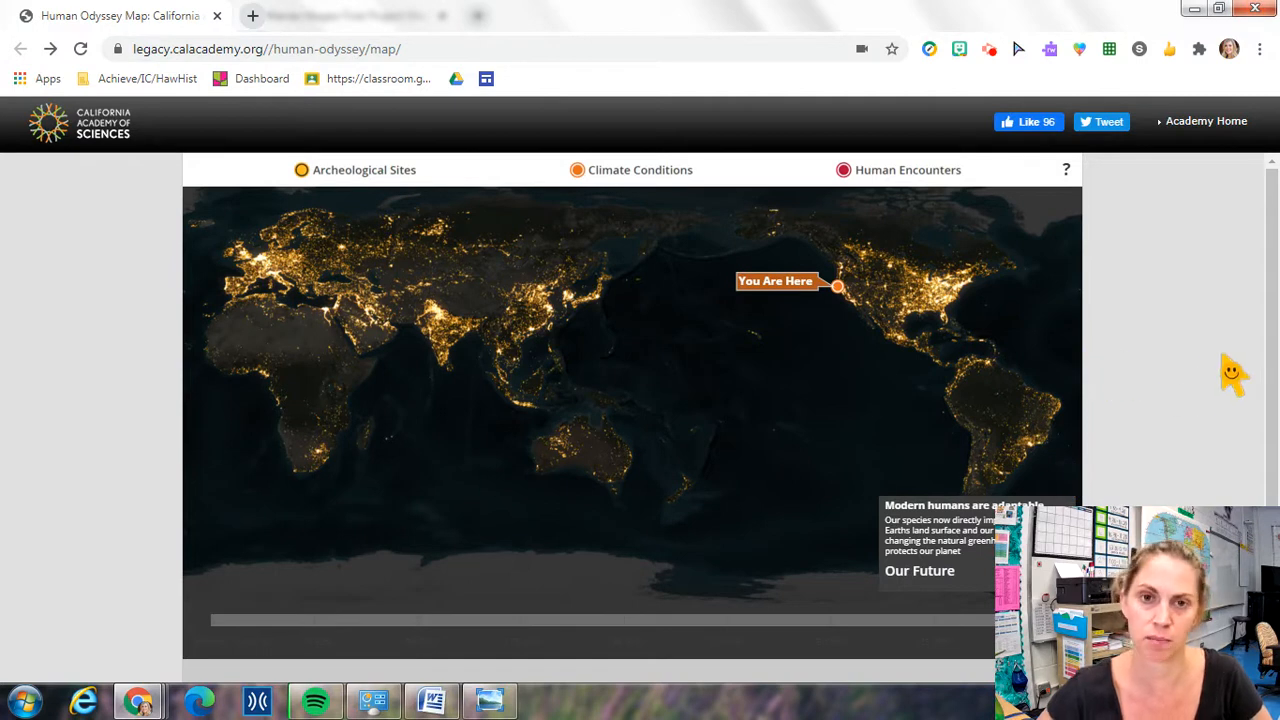
pyautogui.moveTo(1225, 362)
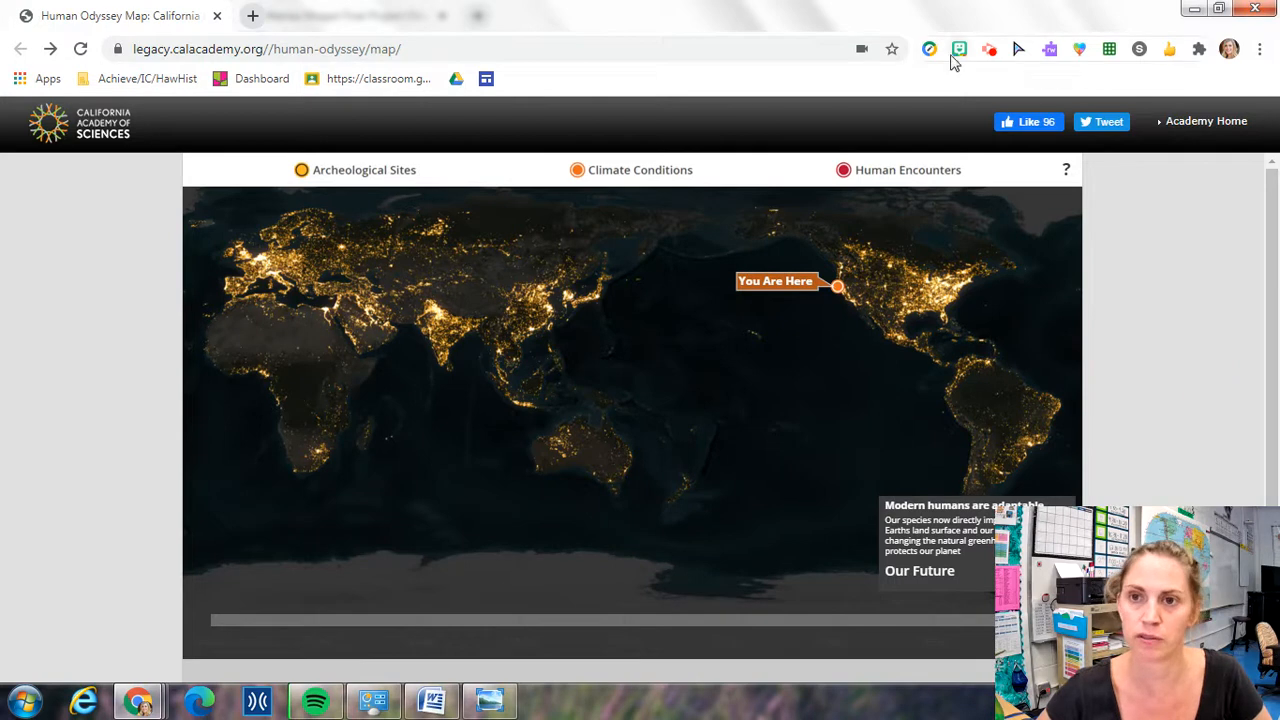
# Use the top-right control on the Our Future night-lights screen with the You Are Here marker.
pyautogui.click(959, 48)
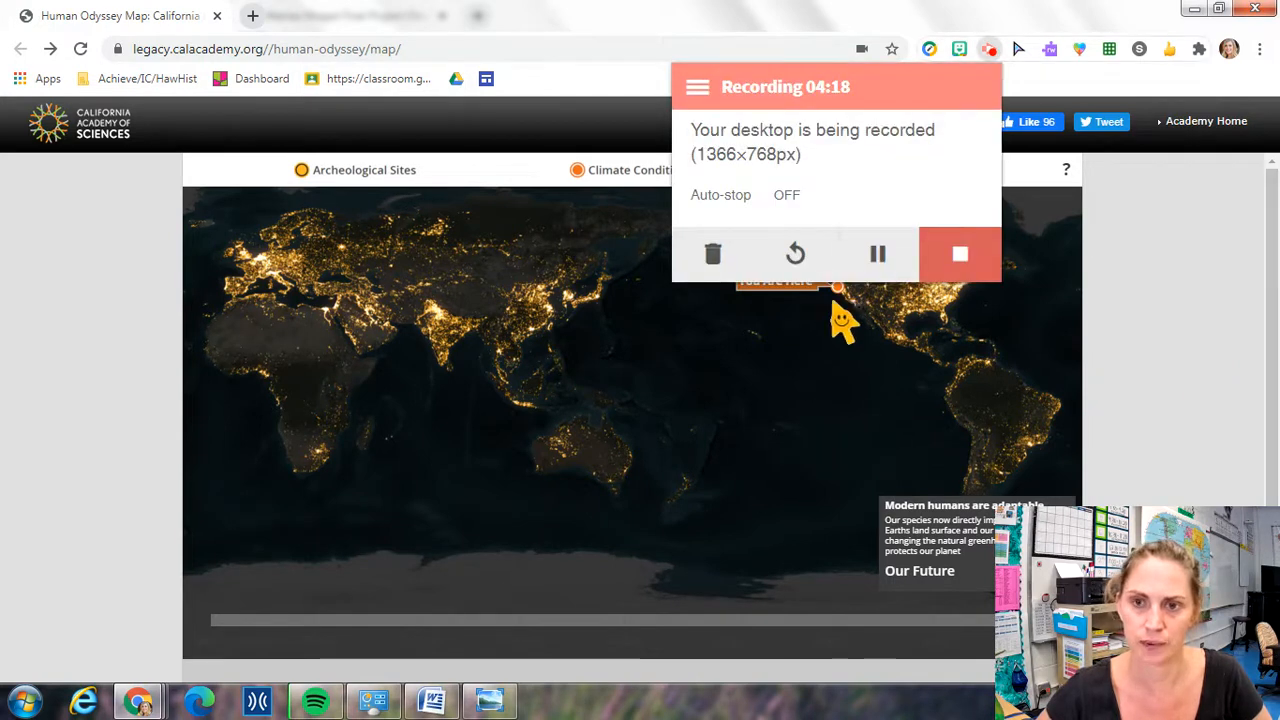